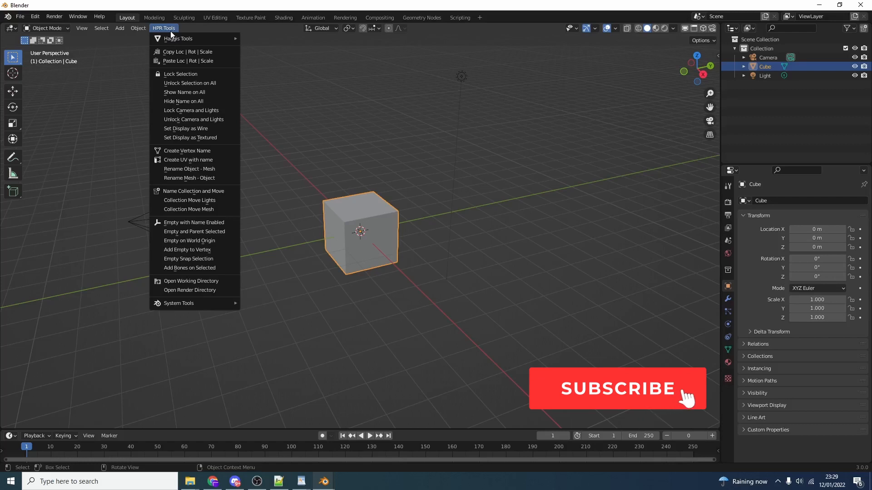
Step: Select the cube, view it through the scene camera, and move the timeline to frame 66
left_click(615, 388)
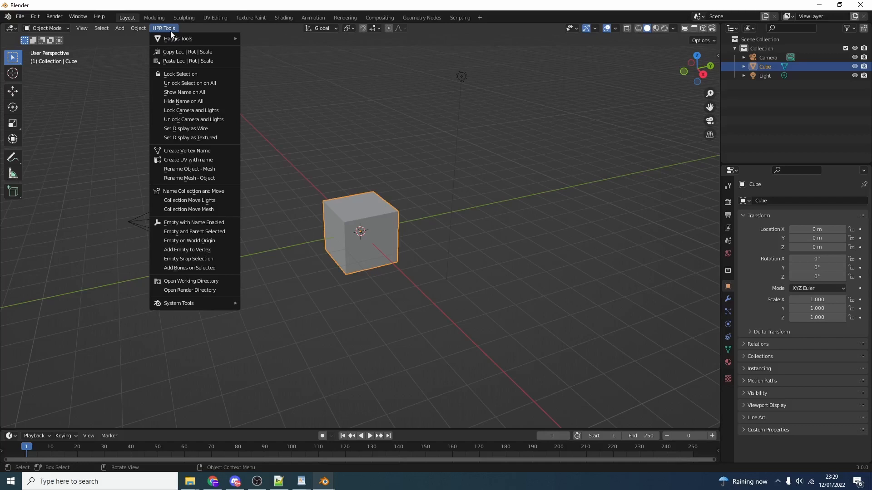
mouse_move(187, 150)
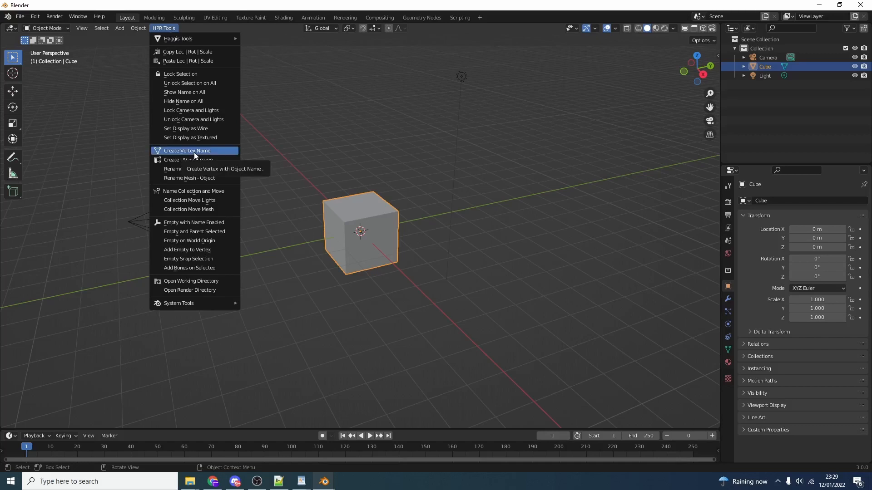
mouse_move(179, 303)
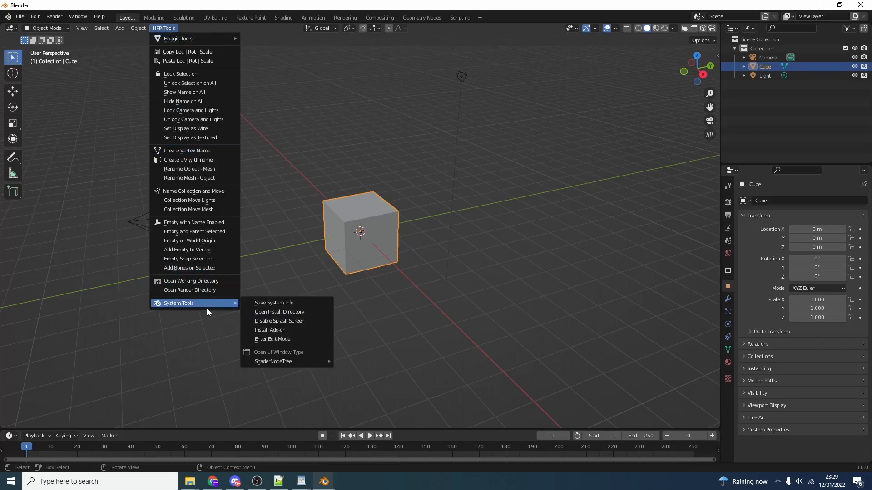
mouse_move(221, 301)
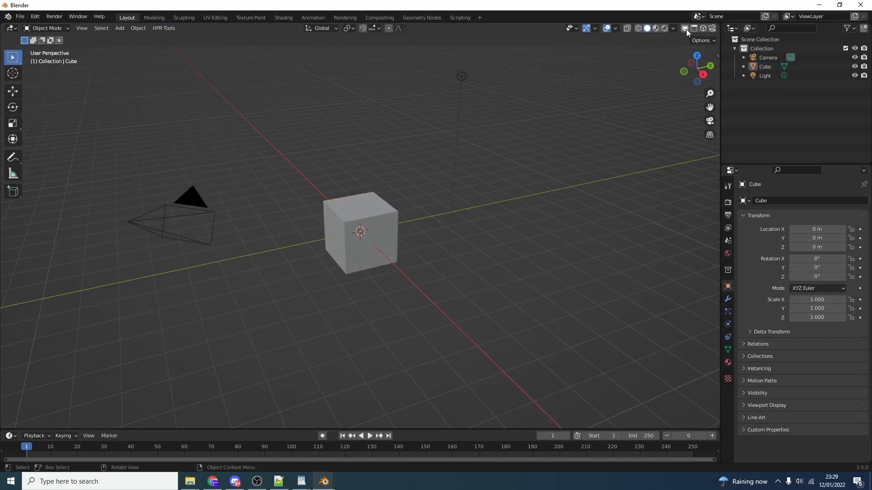
mouse_move(686, 28)
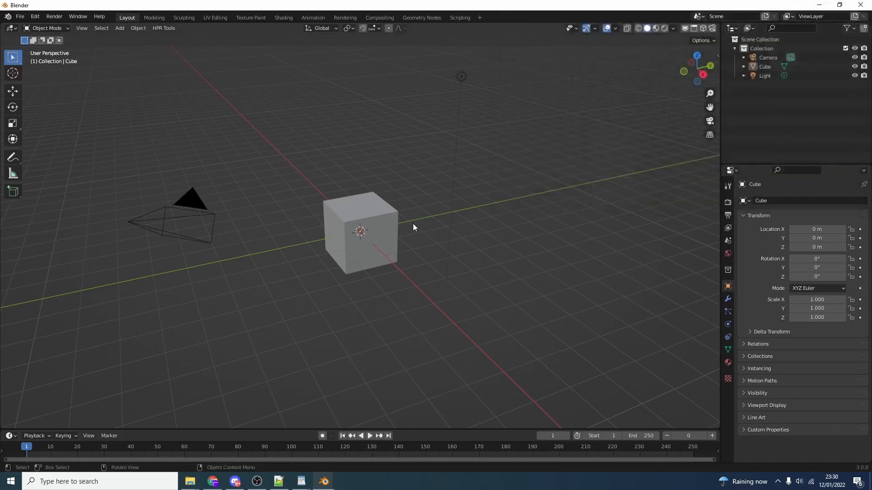
left_click(360, 231)
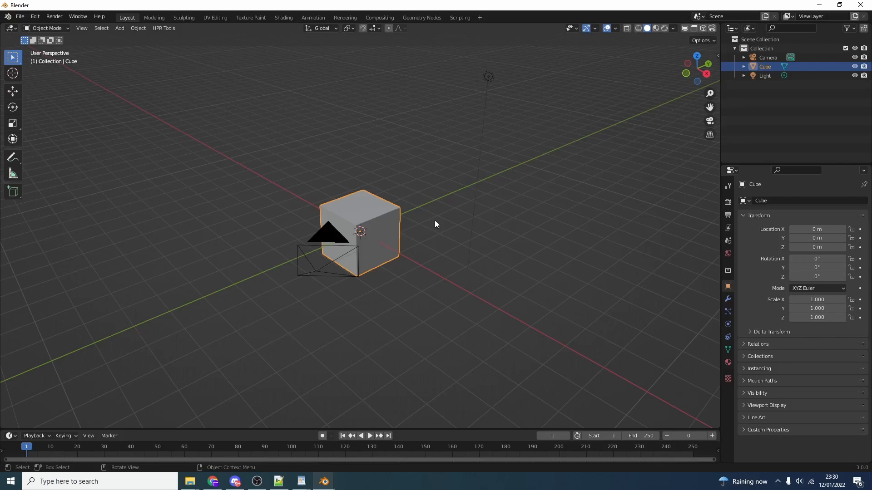
key("KP_0")
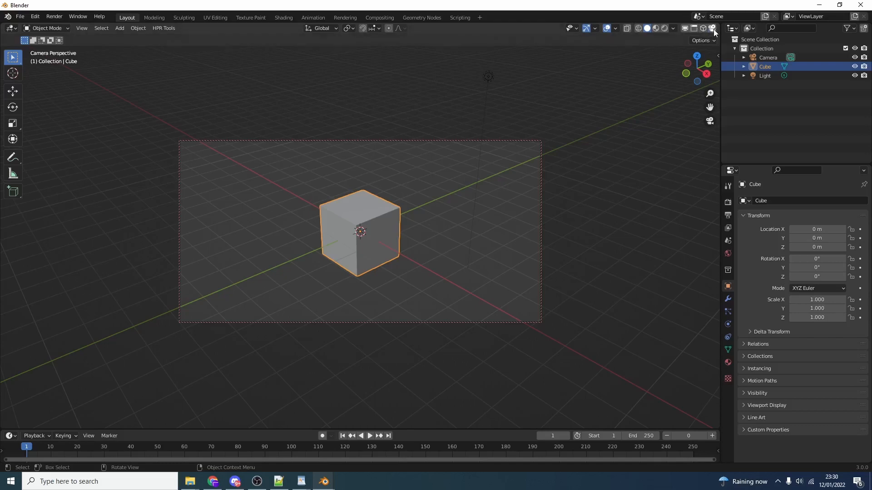
left_click_drag(362, 234, 428, 158)
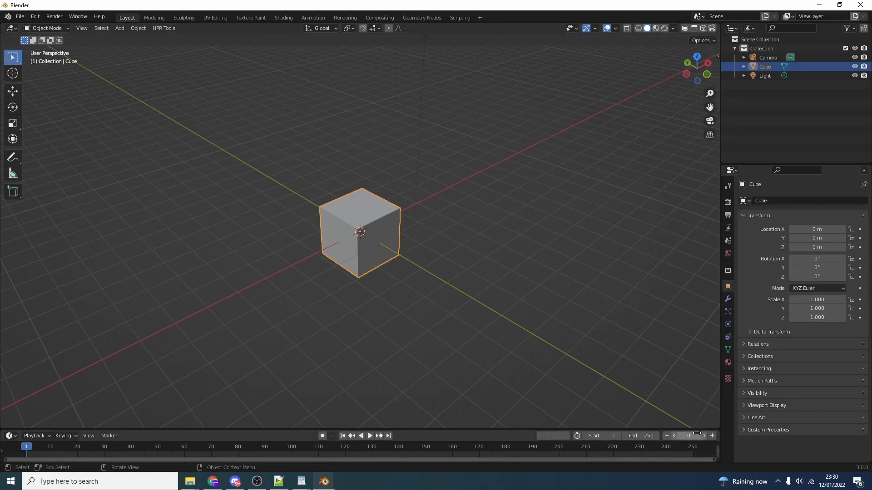
left_click(689, 435)
type("5")
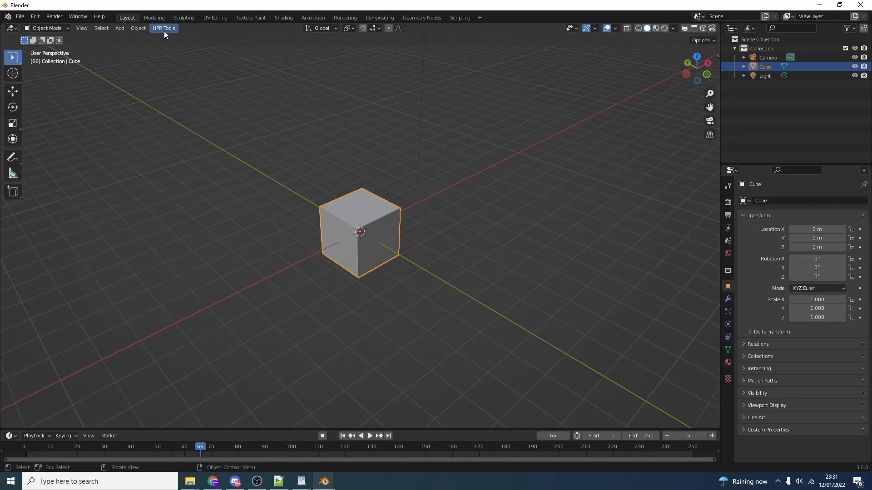
left_click(164, 28)
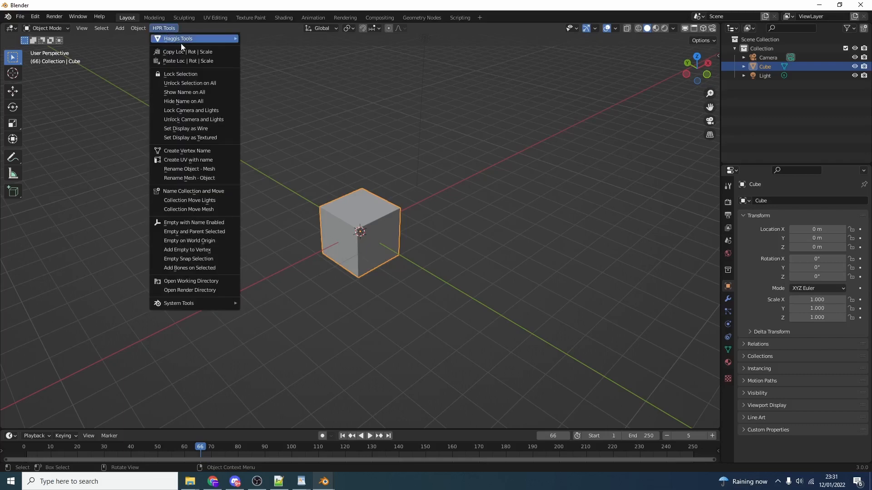
mouse_move(179, 38)
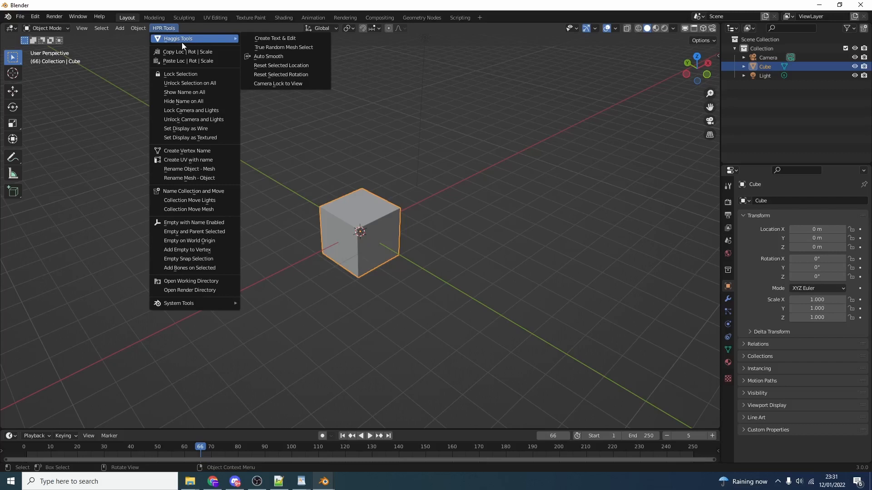
left_click(138, 28)
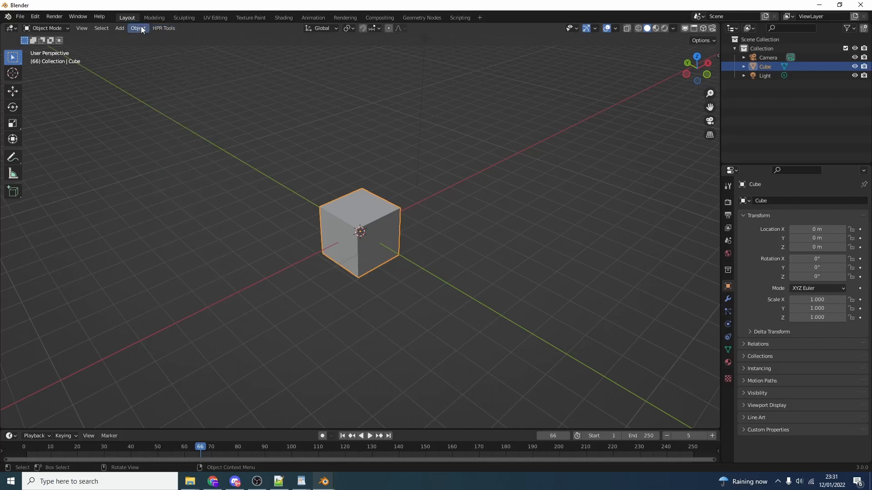
Step: Add a cylinder beside the cube, shade it smooth and enable Auto Smooth at 30 degrees via HPR Tools
left_click(120, 28)
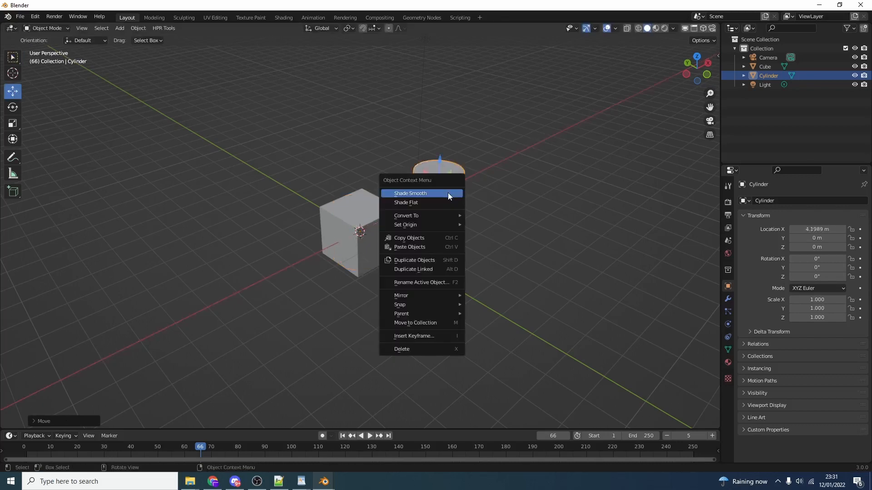
left_click(411, 193)
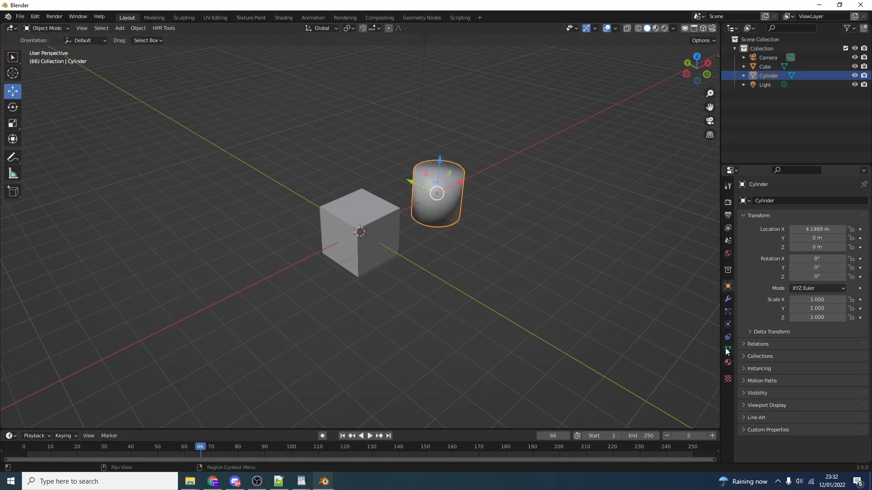
left_click(728, 349)
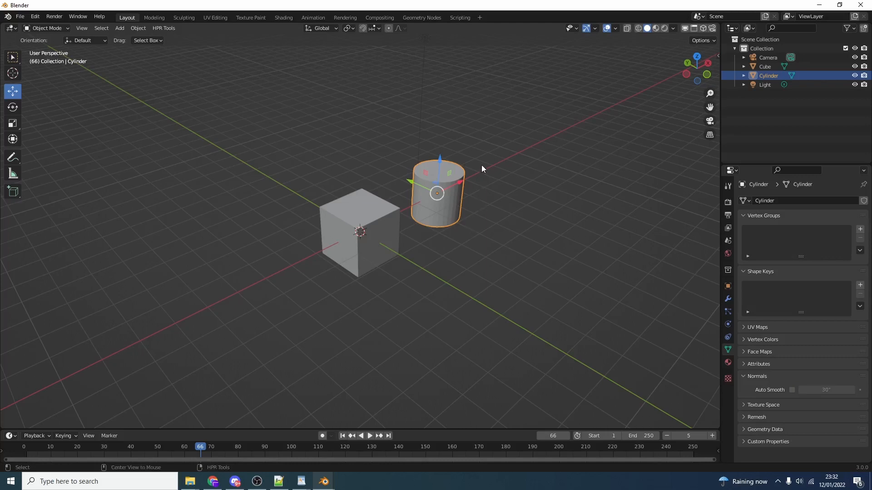
right_click(481, 169)
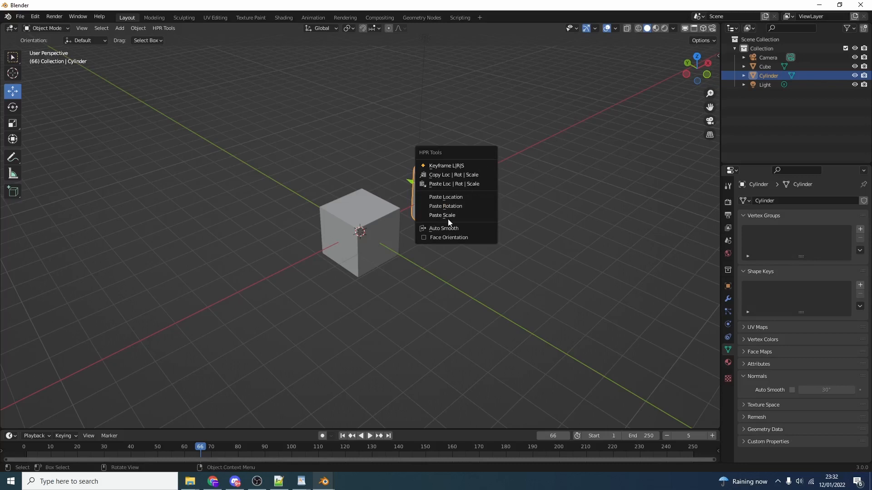
left_click(443, 228)
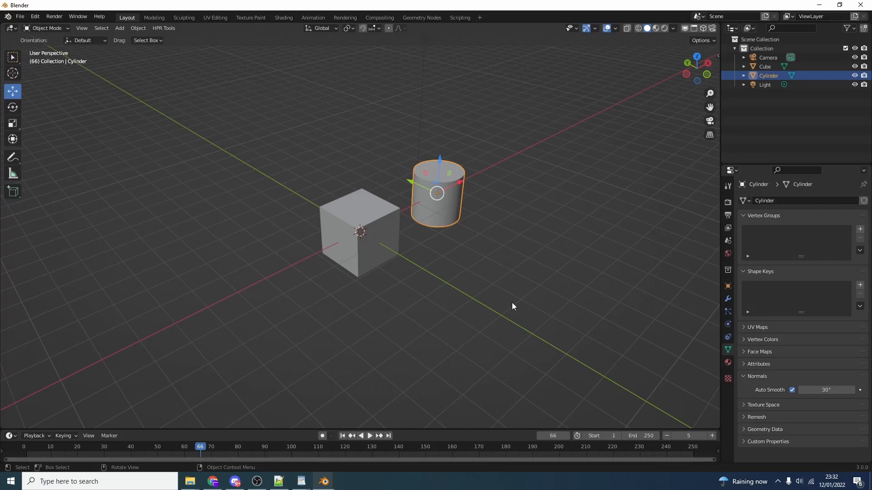
mouse_move(237, 169)
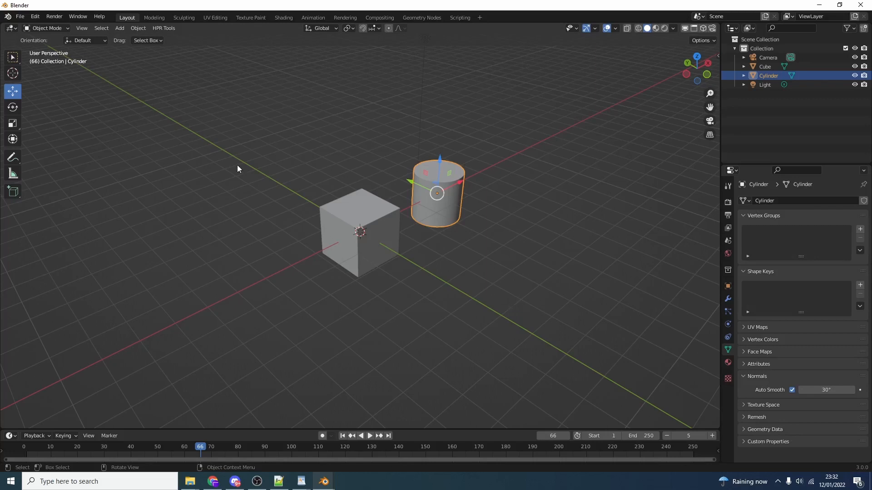
left_click(163, 29)
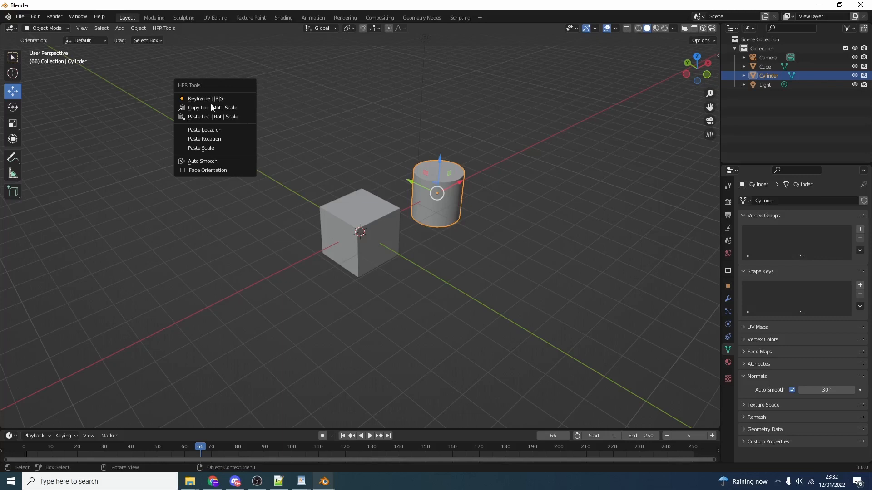
mouse_move(211, 107)
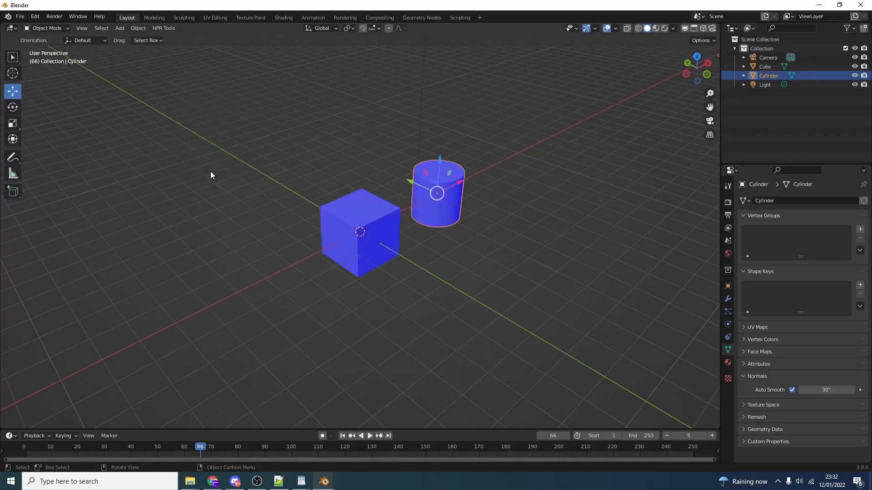
left_click(163, 28)
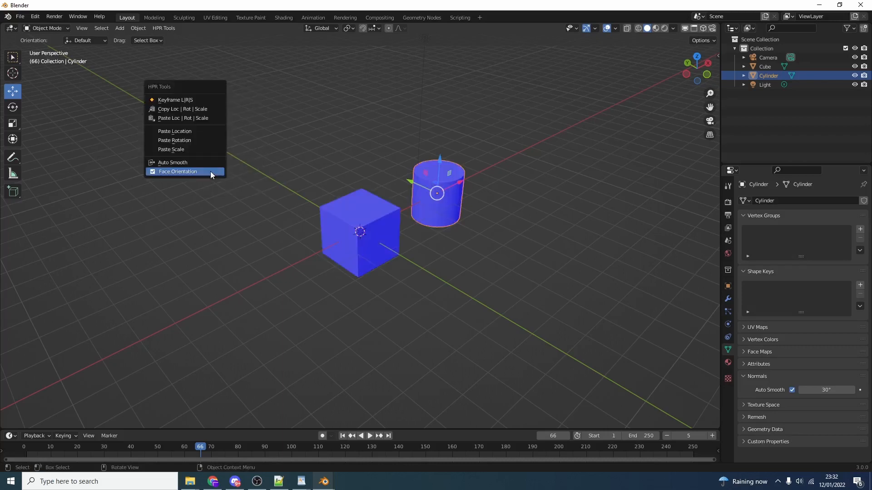
left_click(178, 172)
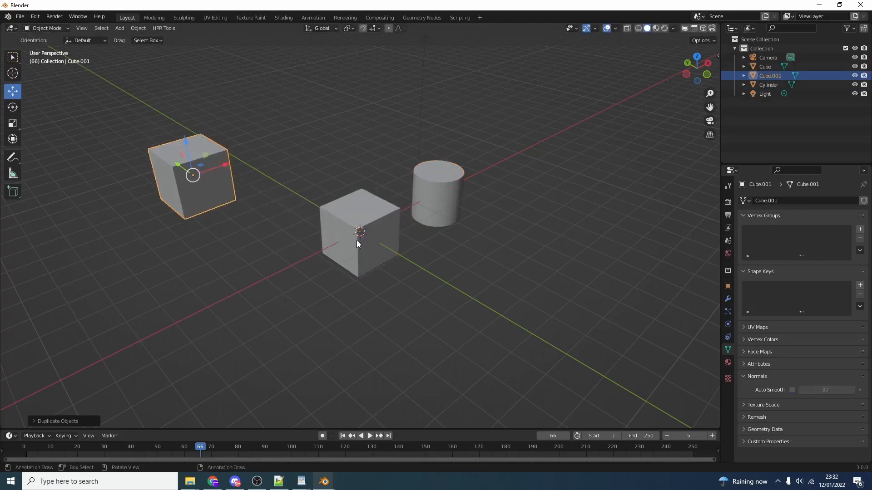
mouse_move(201, 164)
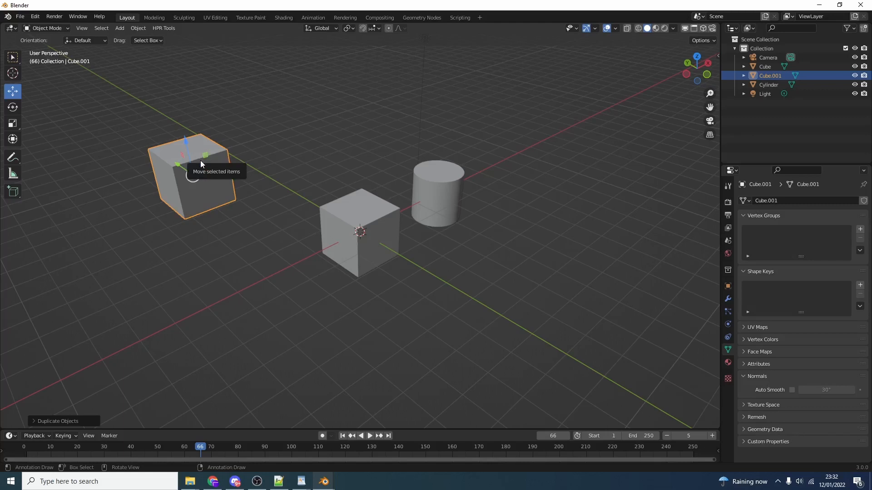
right_click(201, 164)
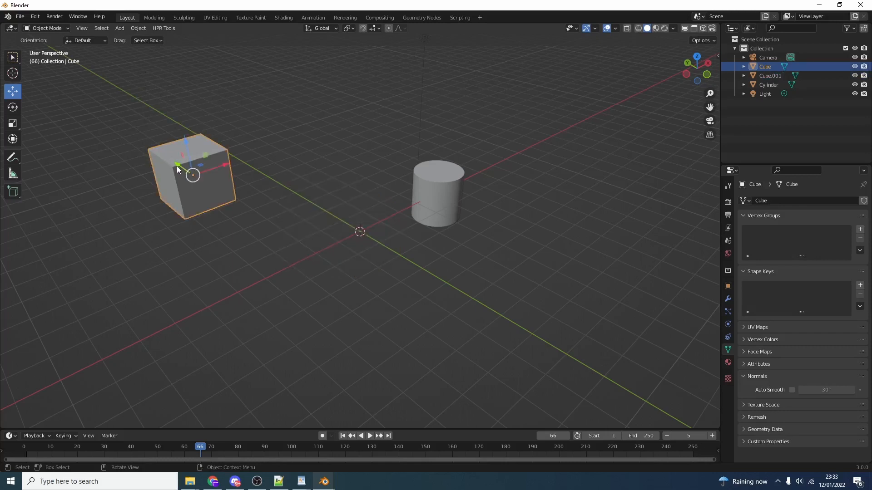
left_click_drag(192, 176, 299, 250)
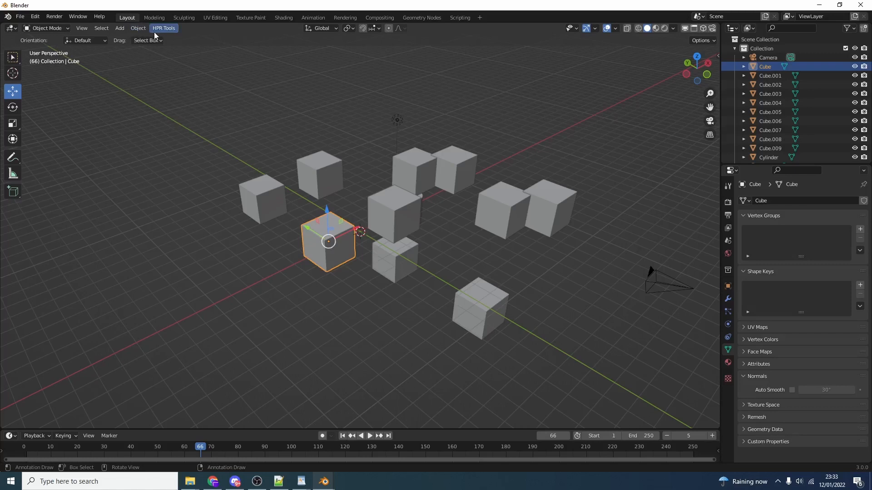
left_click(164, 28)
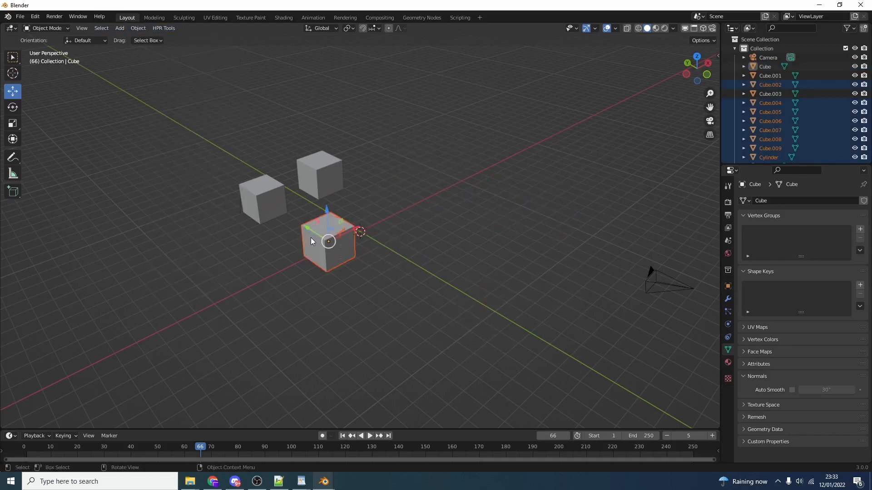
left_click(164, 29)
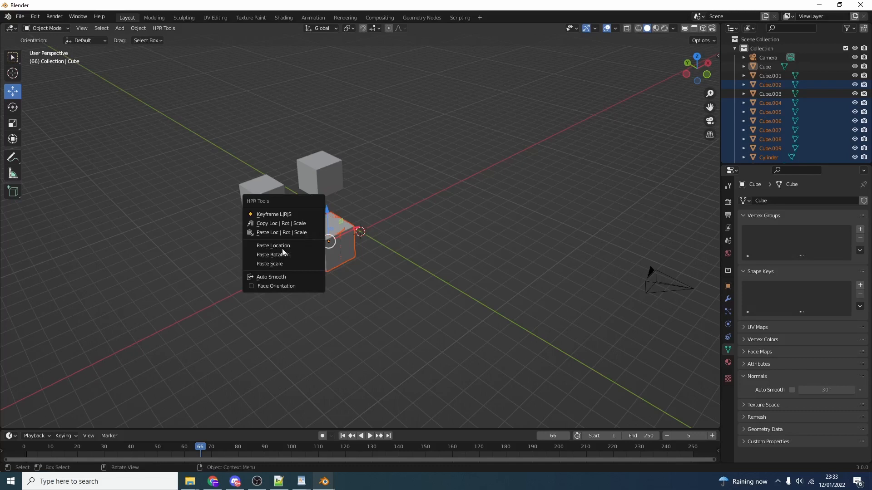
mouse_move(272, 254)
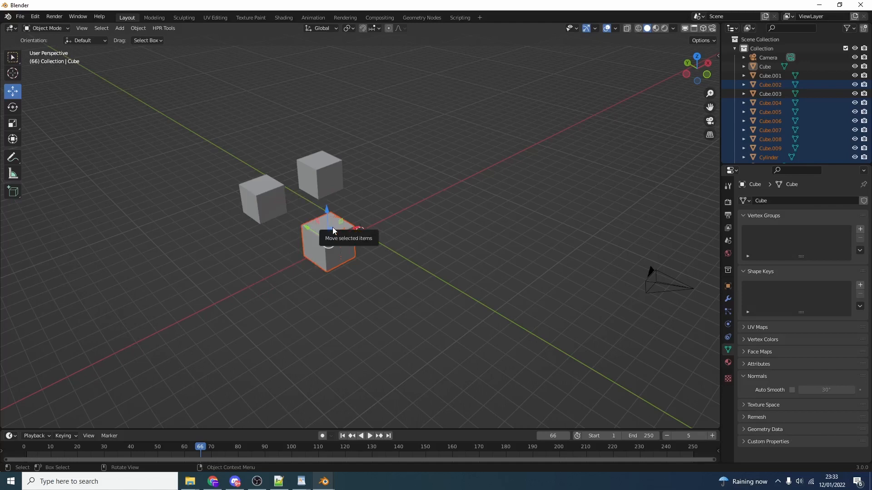
mouse_move(304, 75)
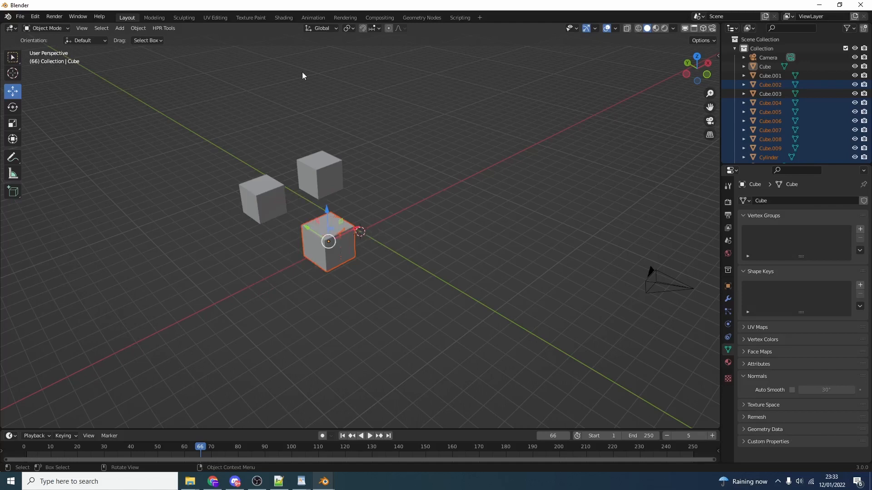
Step: Lock selection on Cube.003, unlock selection on all objects, then lock the camera and lights
left_click(163, 28)
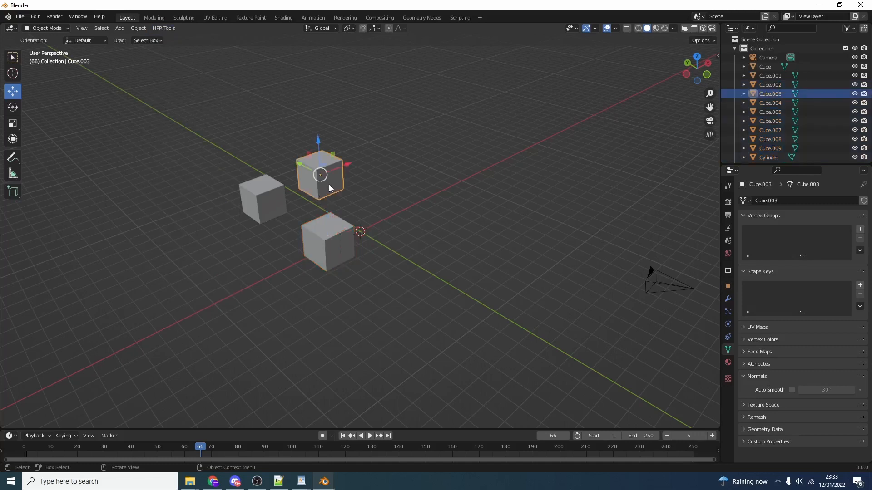
left_click(180, 80)
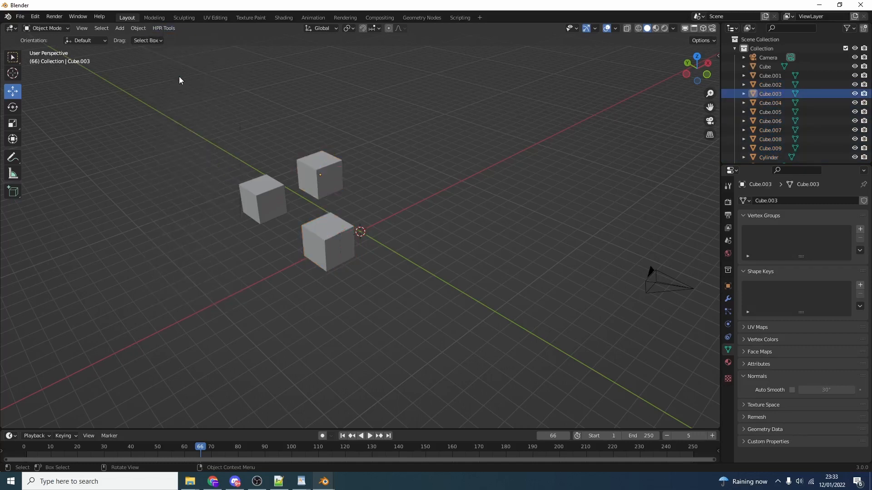
mouse_move(312, 176)
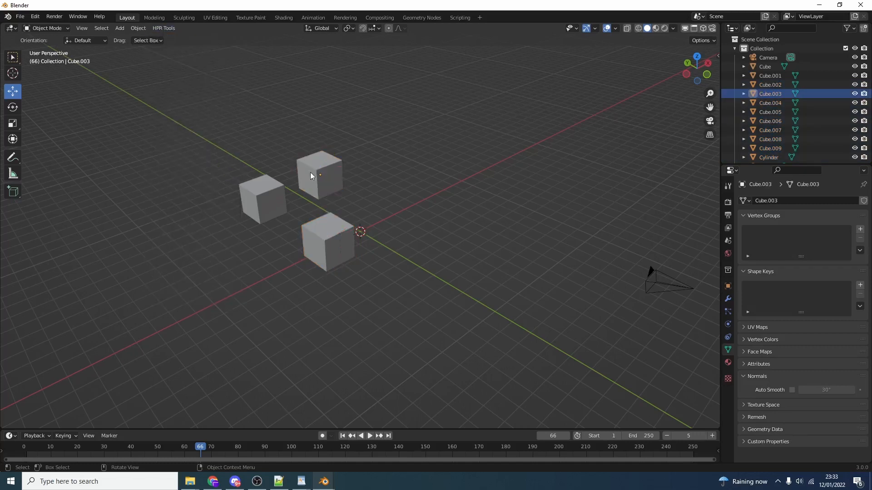
left_click(163, 28)
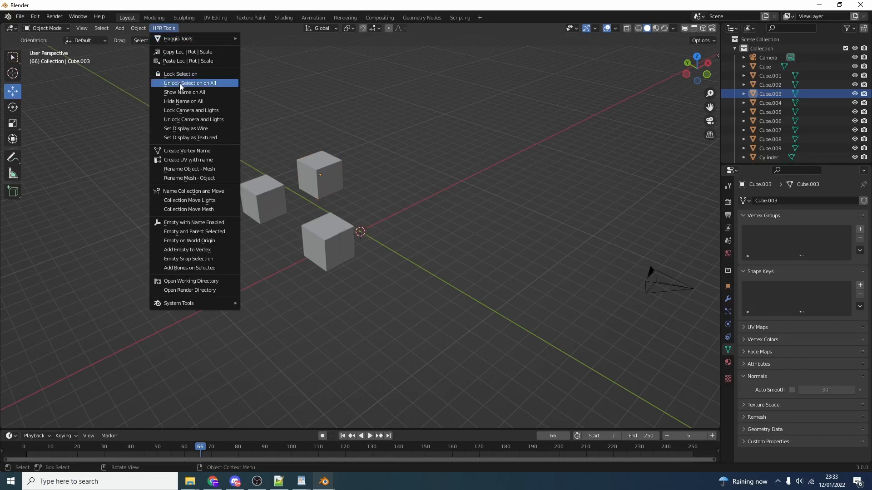
left_click(190, 83)
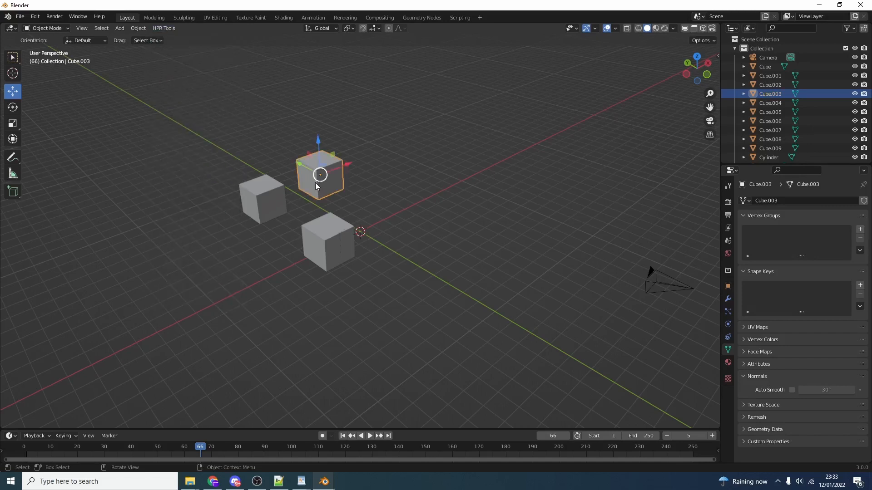
left_click(163, 28)
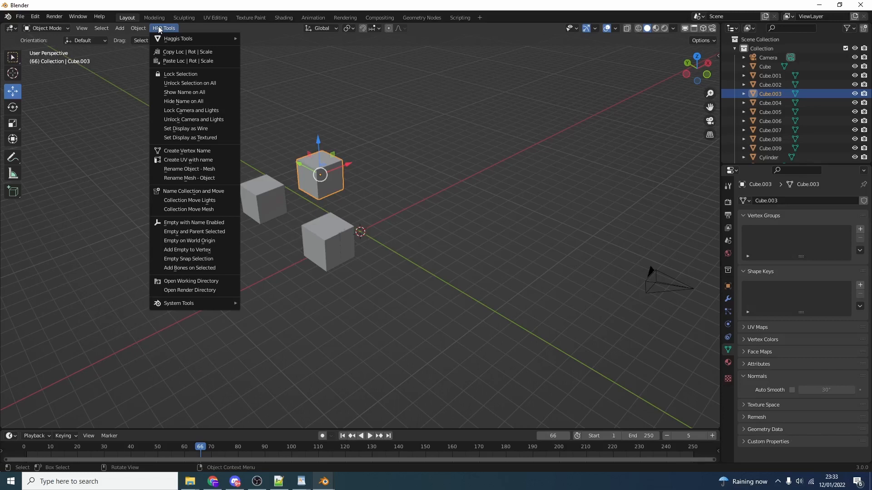
mouse_move(184, 101)
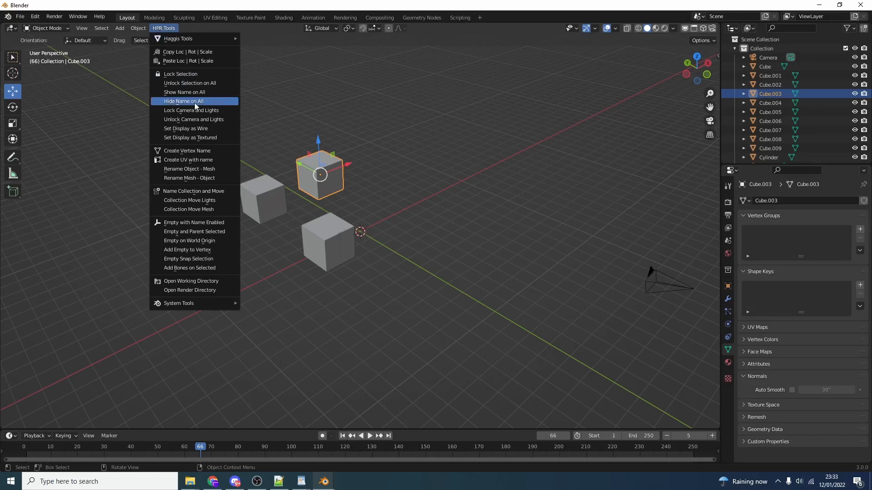
mouse_move(190, 110)
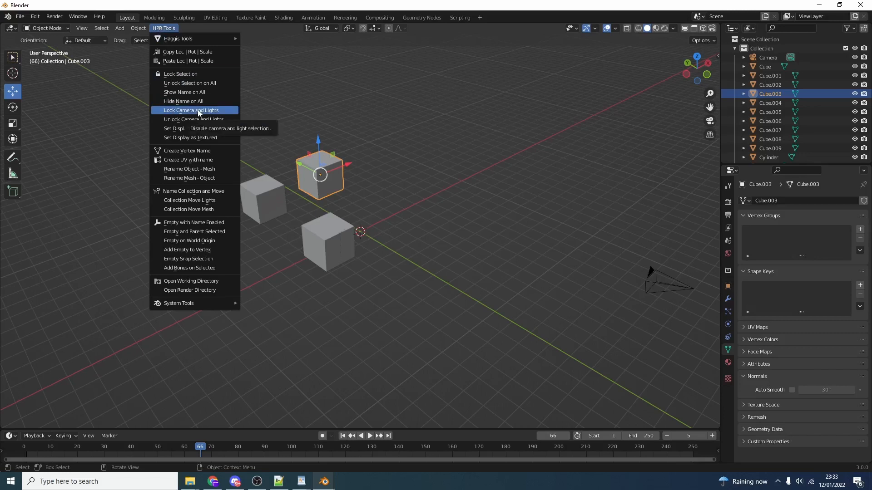
left_click(191, 110)
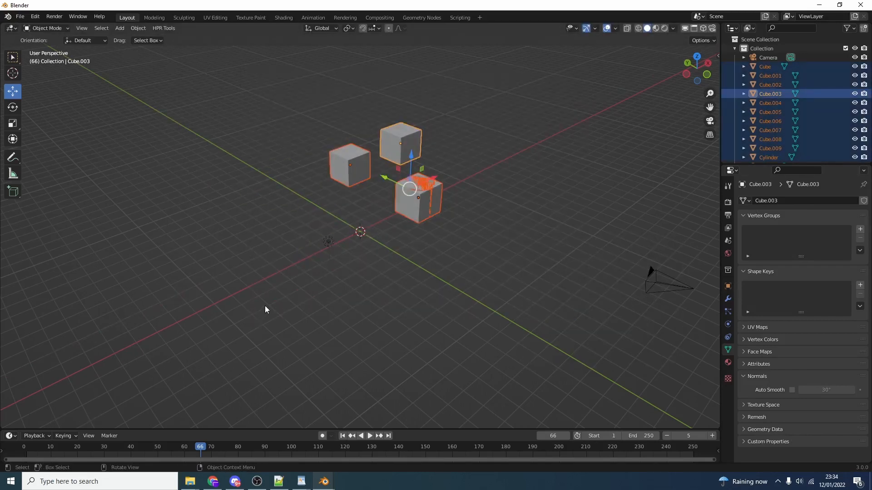
Step: Show every object's name, display the two selected cubes as wireframe, then restore textured display
left_click(162, 28)
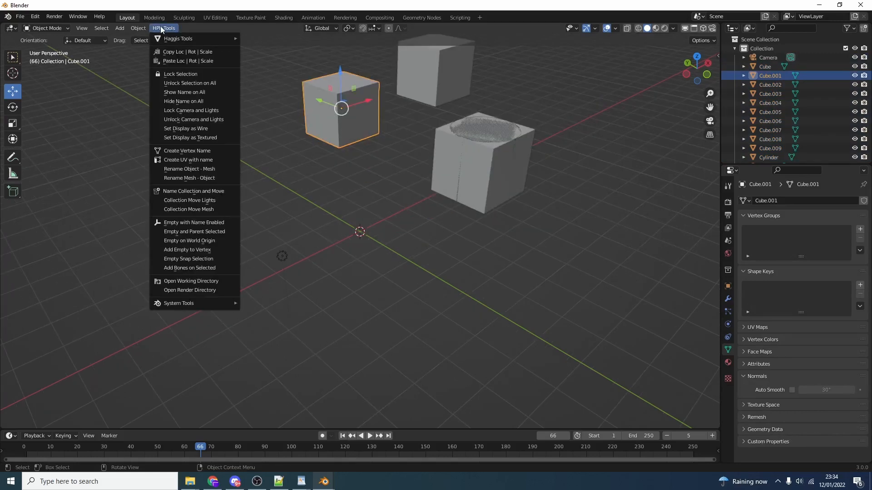
mouse_move(193, 101)
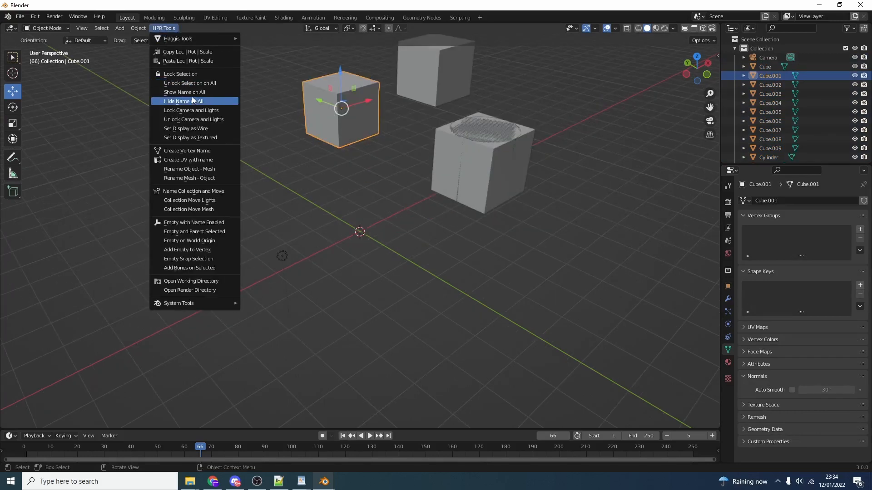
left_click(184, 92)
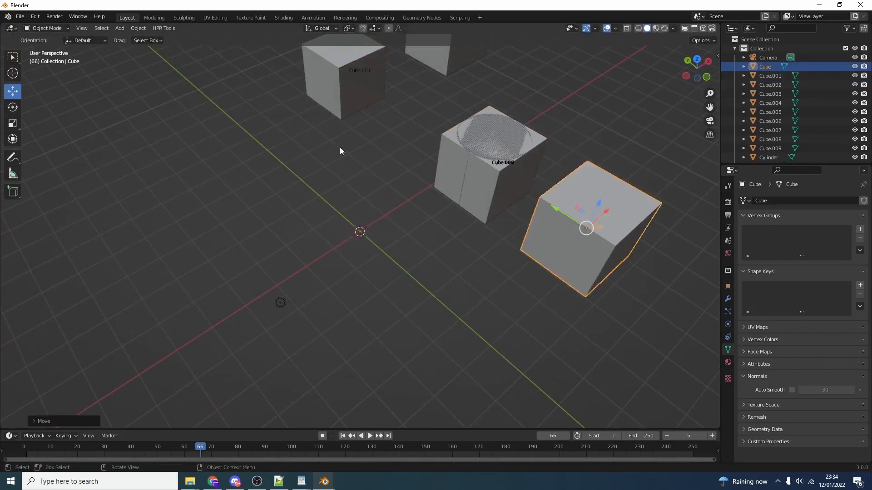
left_click(164, 28)
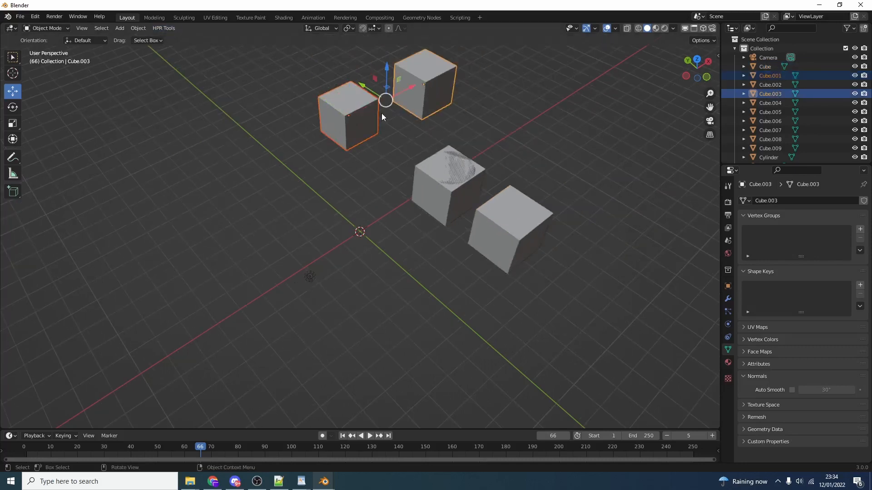
left_click(163, 29)
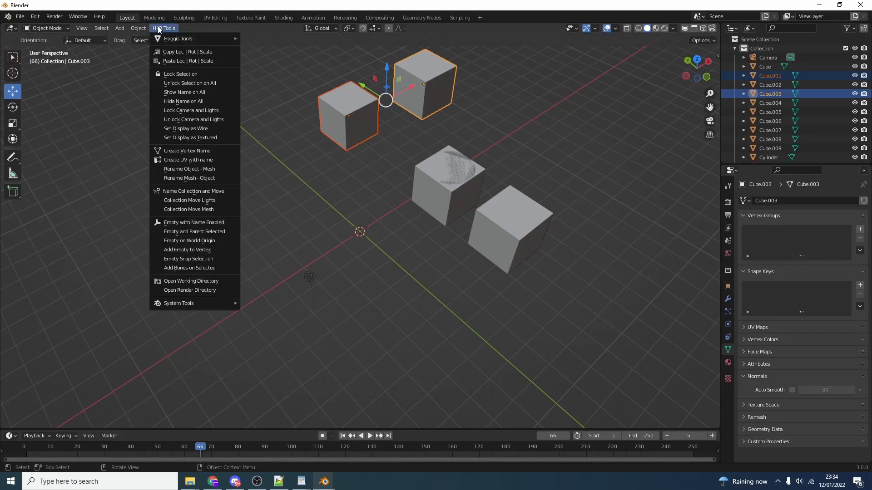
left_click(185, 128)
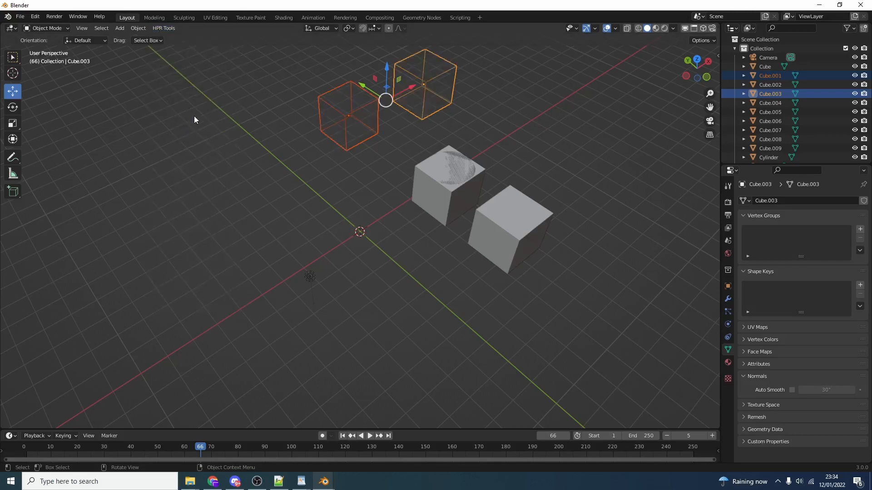
left_click(163, 28)
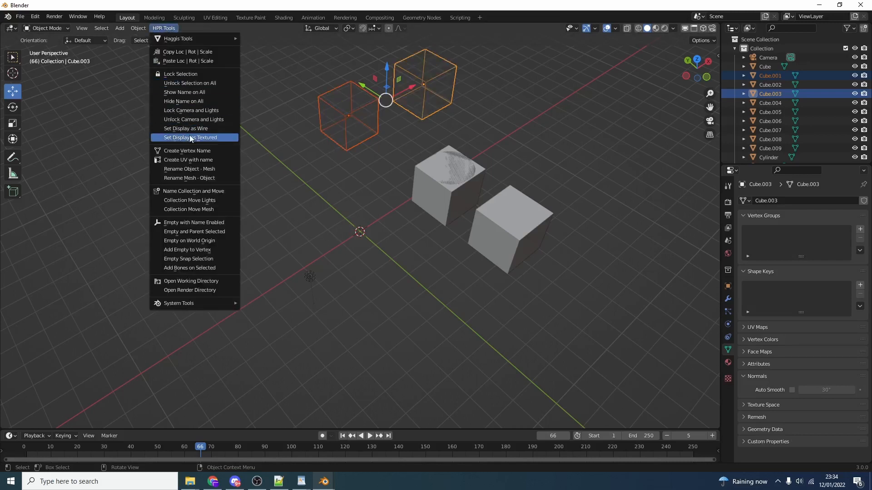
left_click(192, 138)
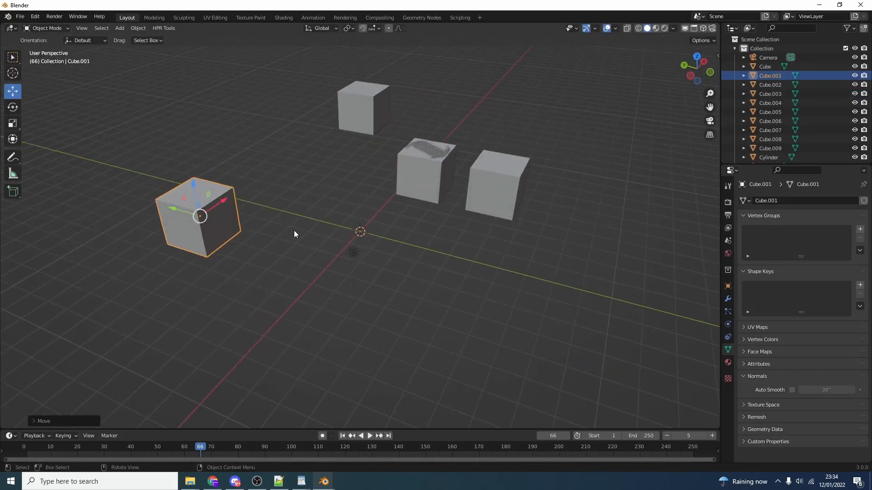
Step: Create a vertex group on Cube.001 named after the object with HPR Tools Create Vertex Name
left_click(163, 28)
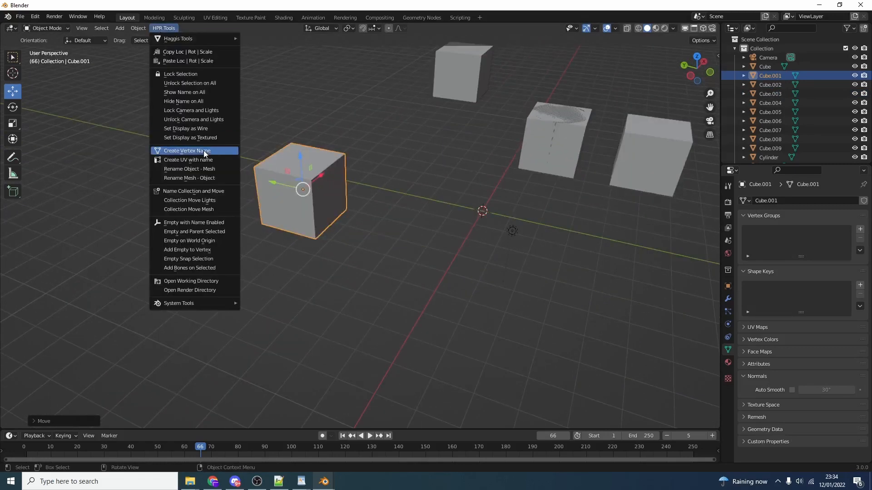
mouse_move(187, 150)
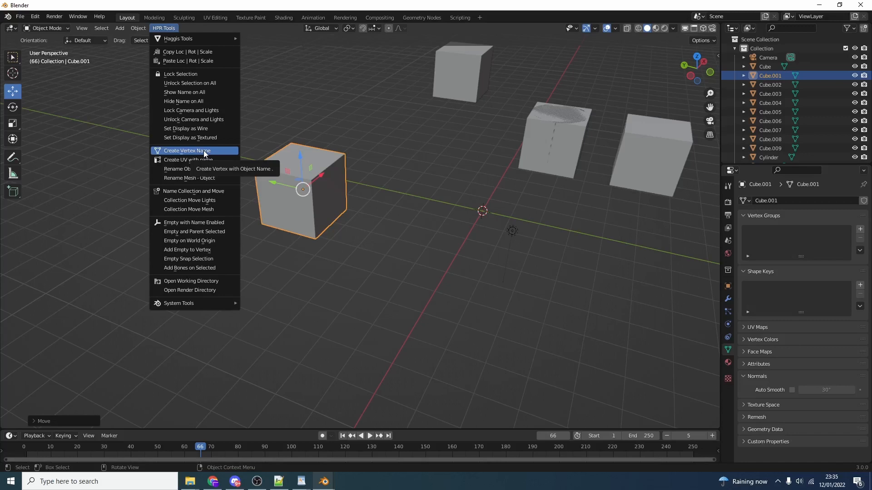
left_click(187, 150)
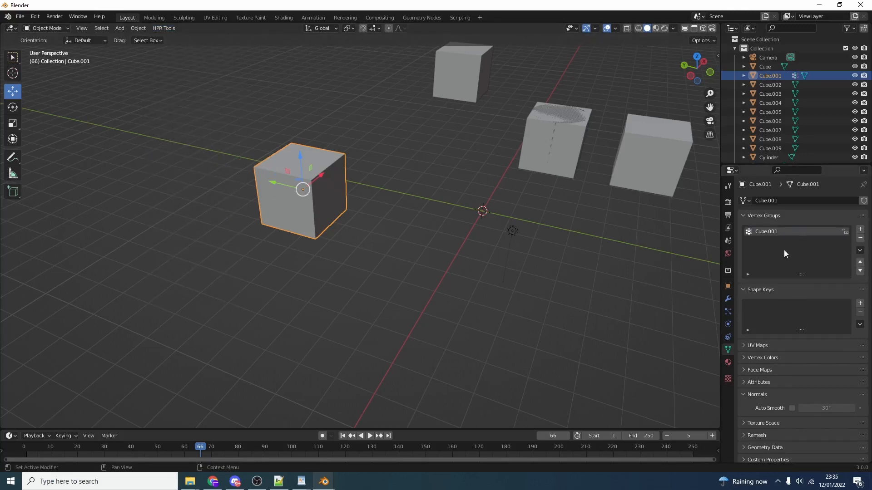
mouse_move(778, 243)
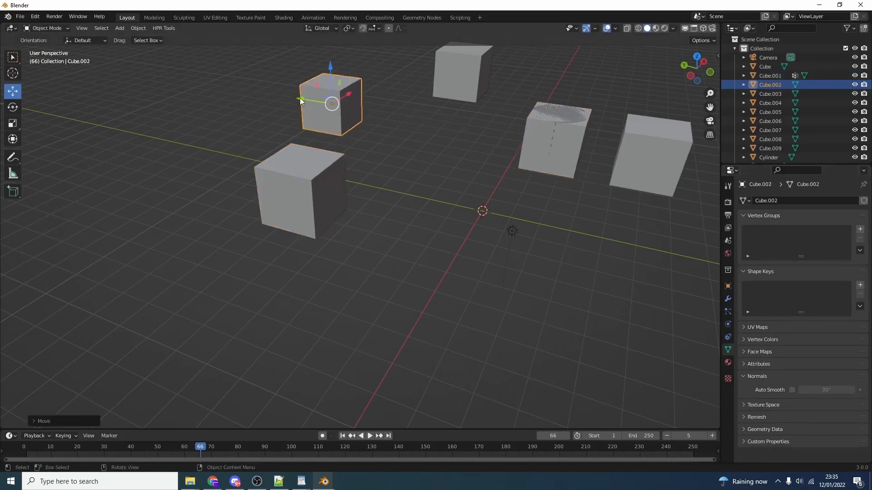
Step: Delete Cube.002's UVMap, then try HPR Tools Create UV with name and reopen the tool list
left_click(163, 29)
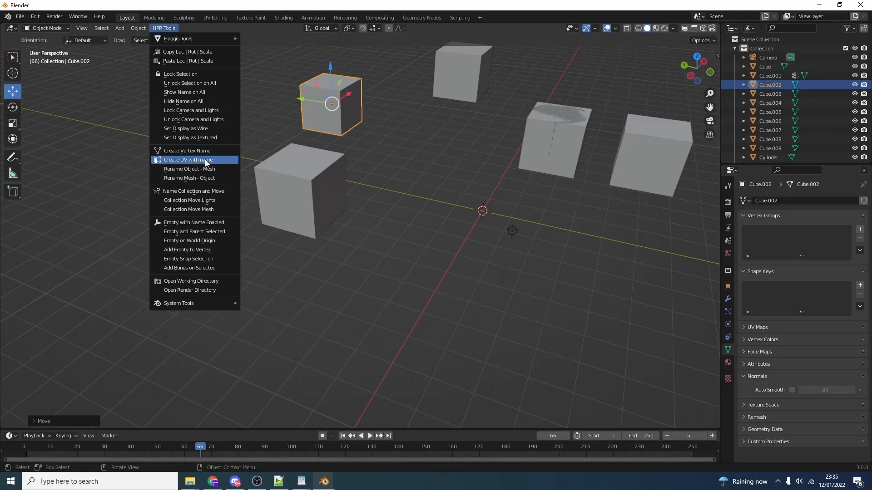
left_click(188, 161)
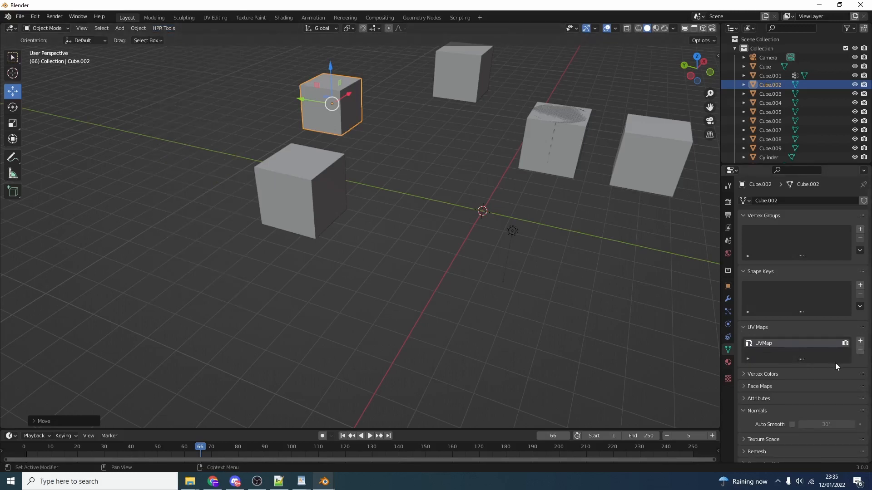
left_click(163, 28)
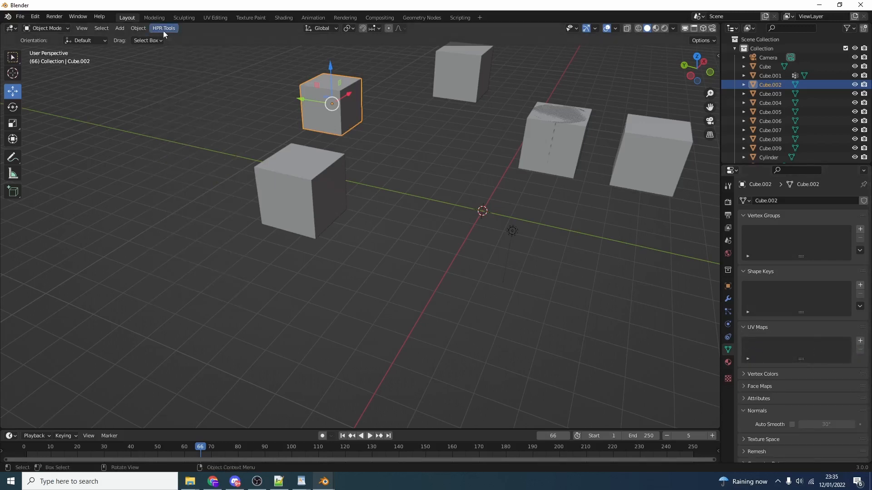
left_click(163, 28)
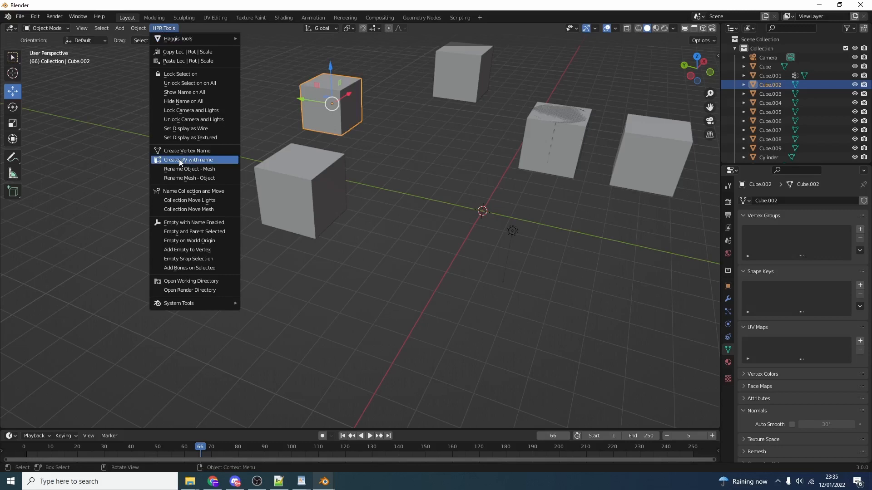
left_click(188, 161)
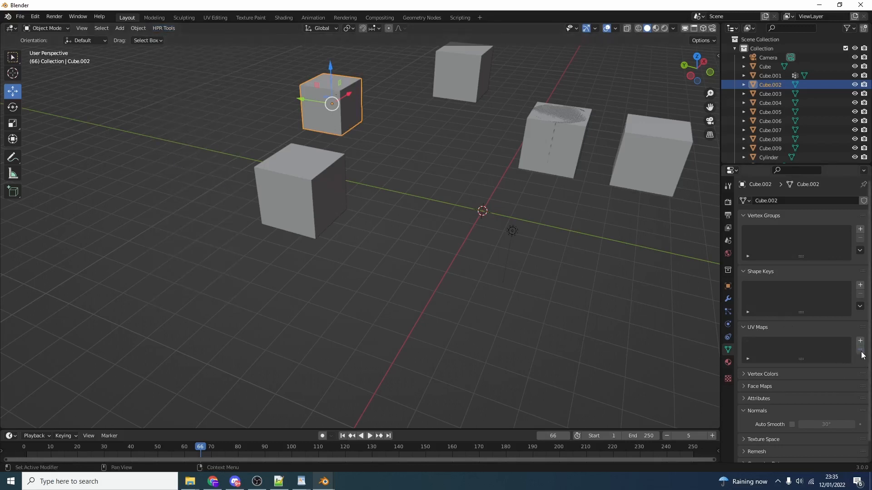
left_click(162, 28)
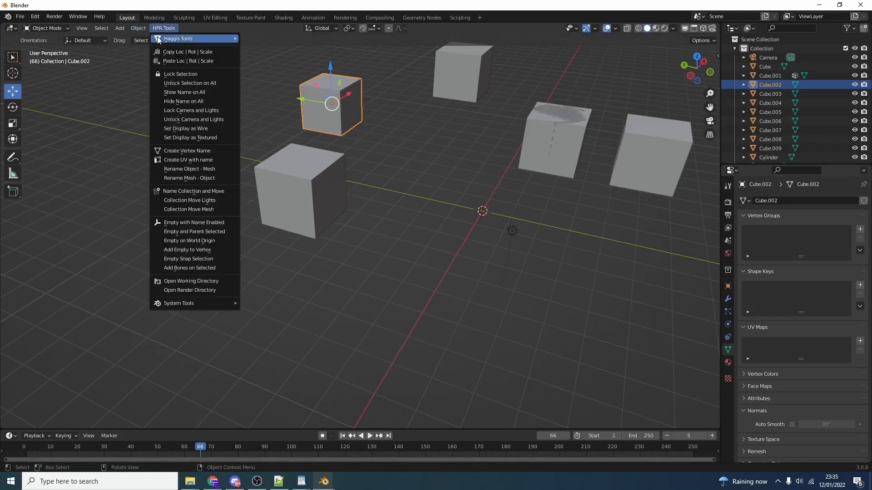
mouse_move(189, 169)
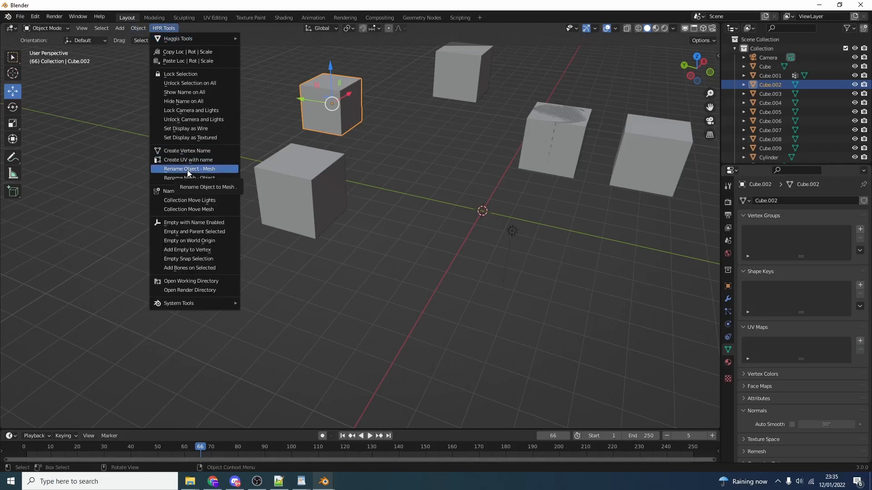
Step: Rename Cube.002's mesh data to 'mymesh' and rename the object after it with Rename Object - Mesh
left_click(188, 169)
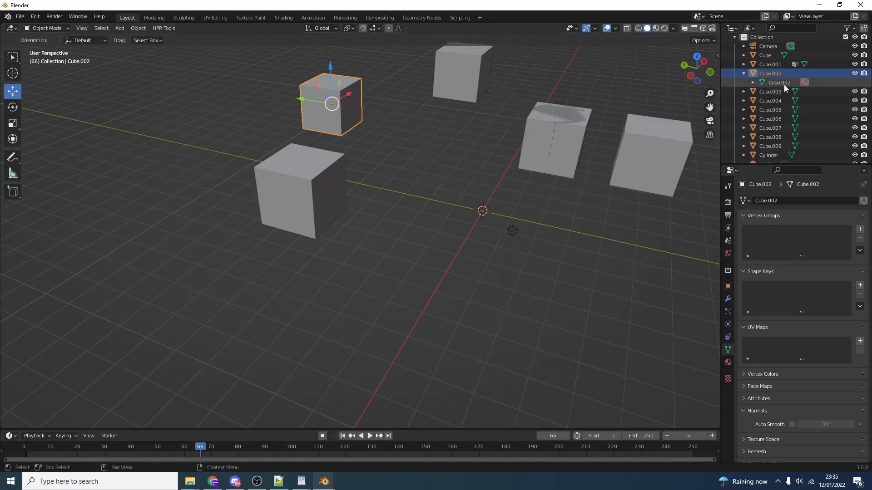
double_click(778, 93)
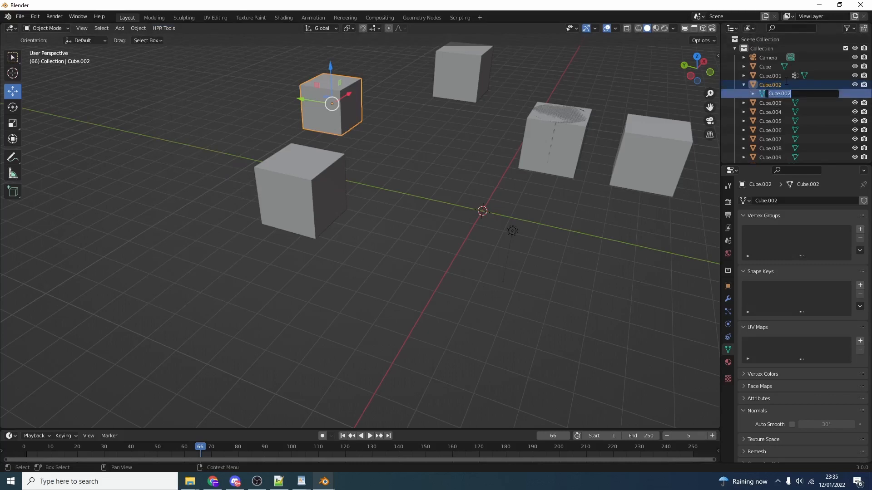
type("mymesh")
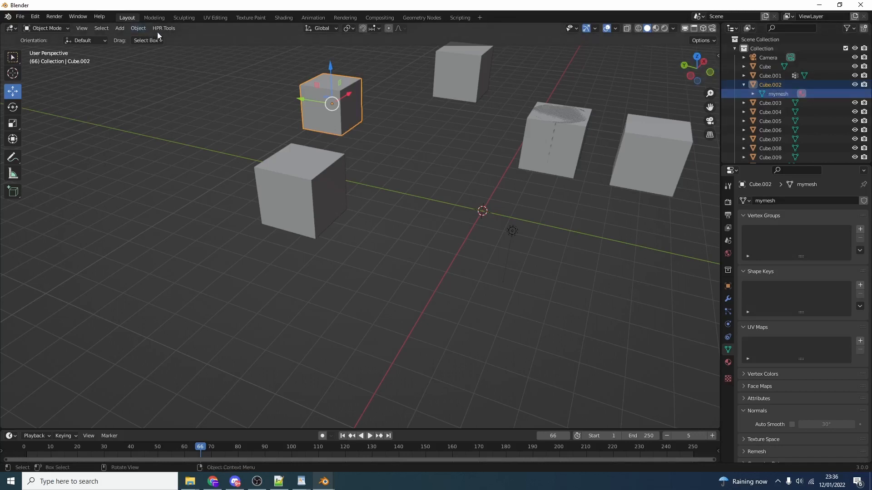
left_click(163, 28)
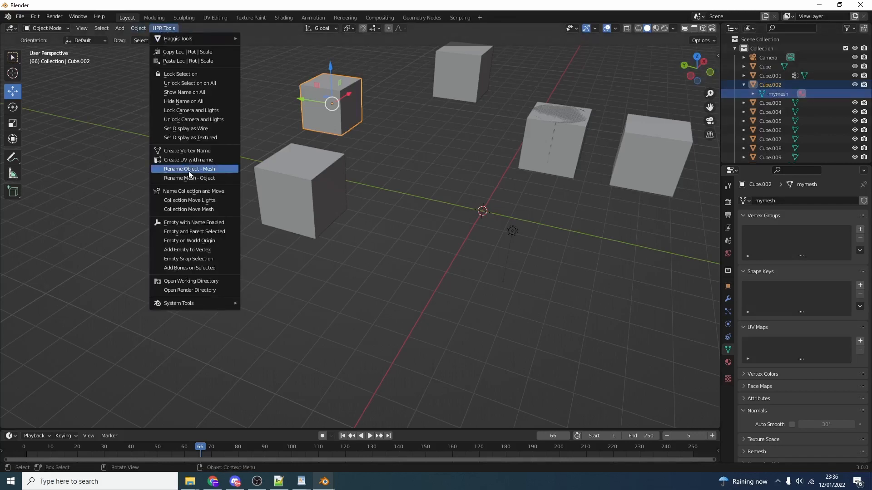
left_click(189, 170)
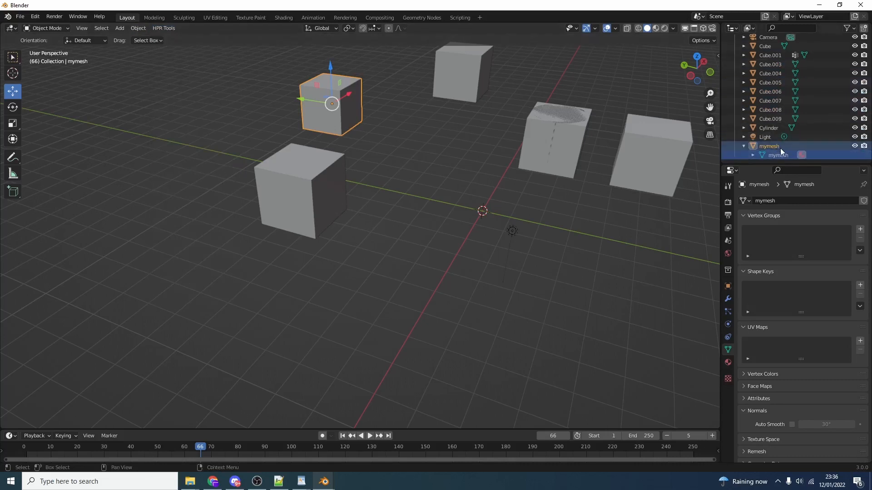
Step: Rename the object to 'teserere' and rename its mesh data to match with Rename Mesh - Object
double_click(769, 145)
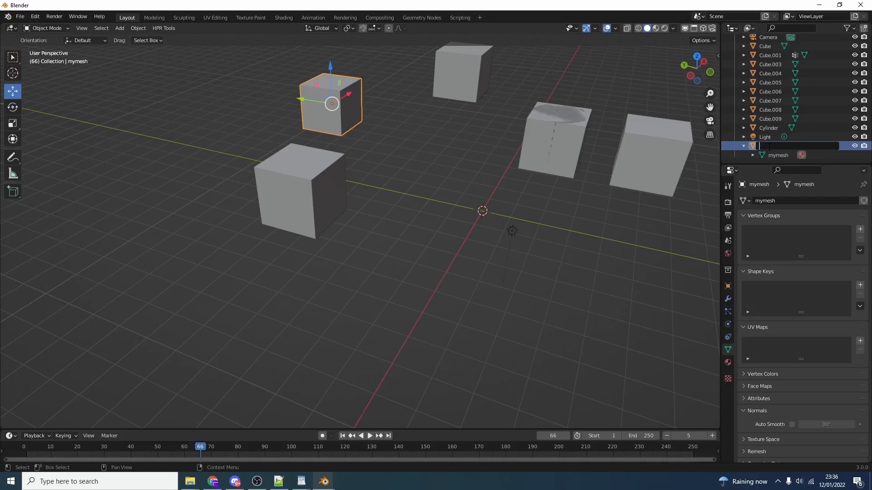
type("teserere")
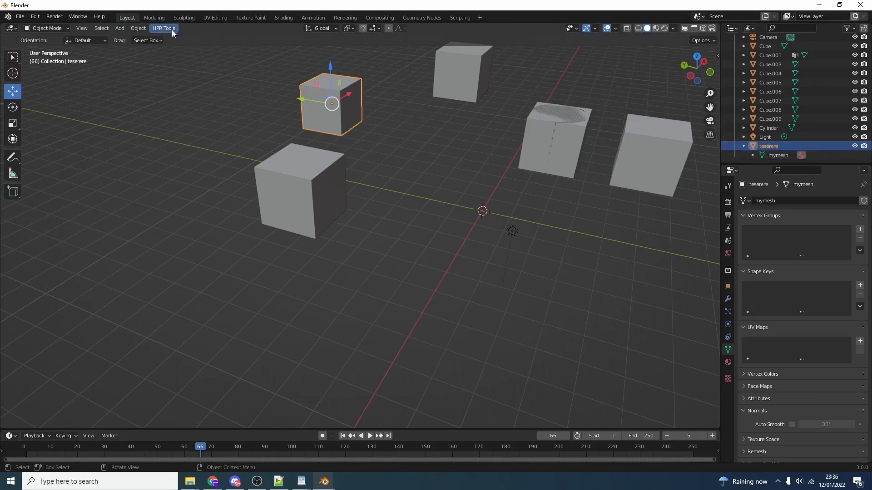
left_click(163, 28)
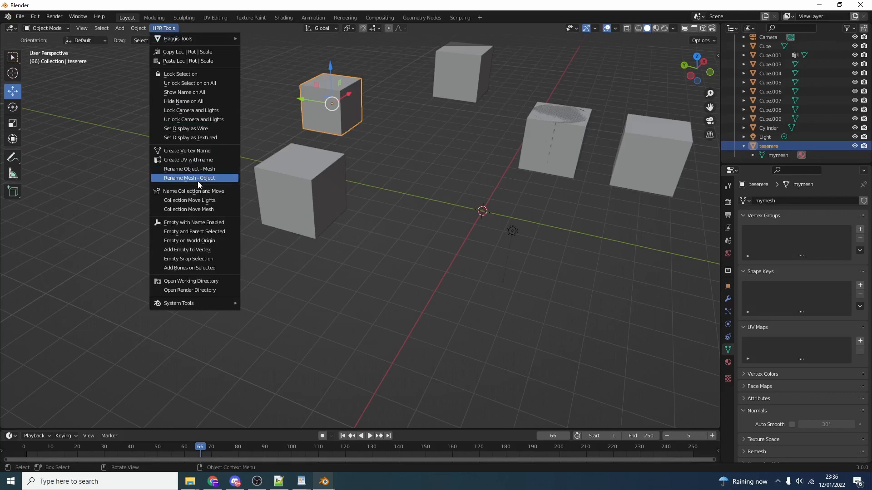
left_click(189, 178)
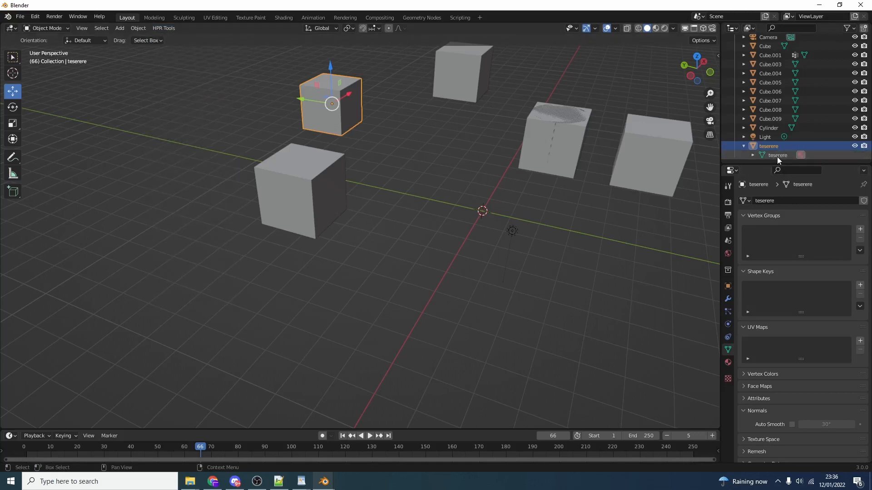
mouse_move(778, 159)
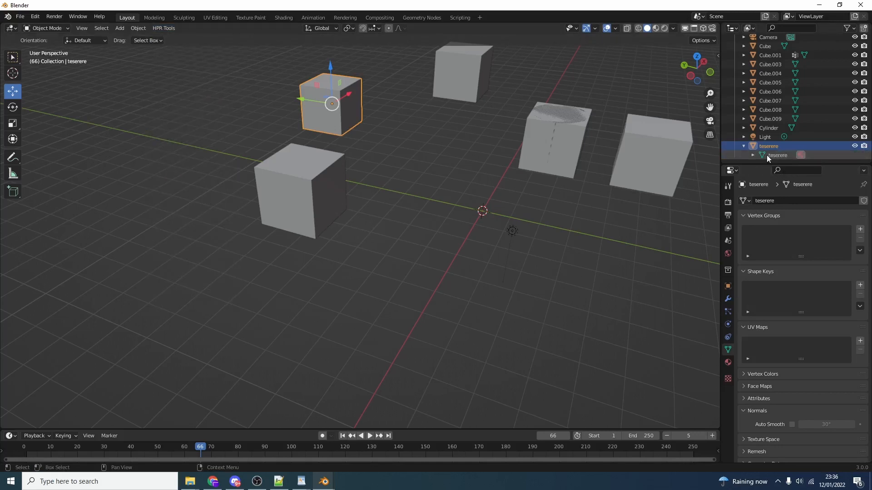
left_click(301, 189)
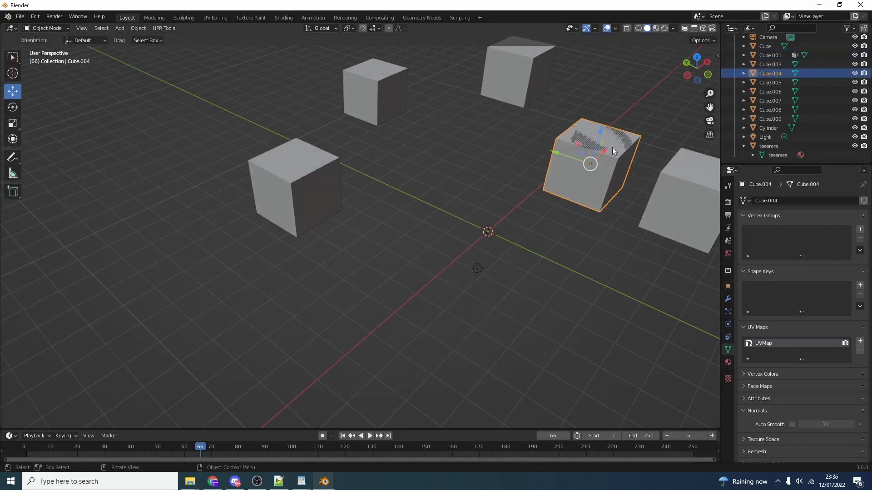
Step: Move Cube.004 and Cube.001 each into a new collection named after the object
left_click(162, 28)
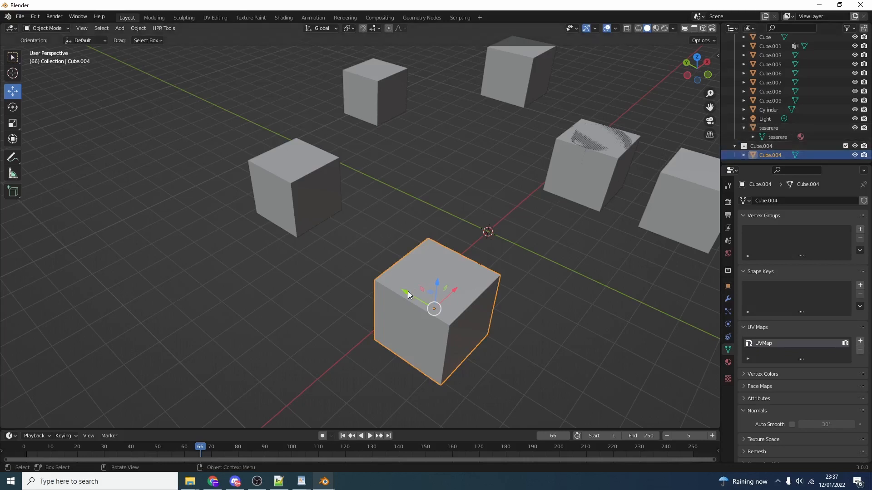
mouse_move(417, 298)
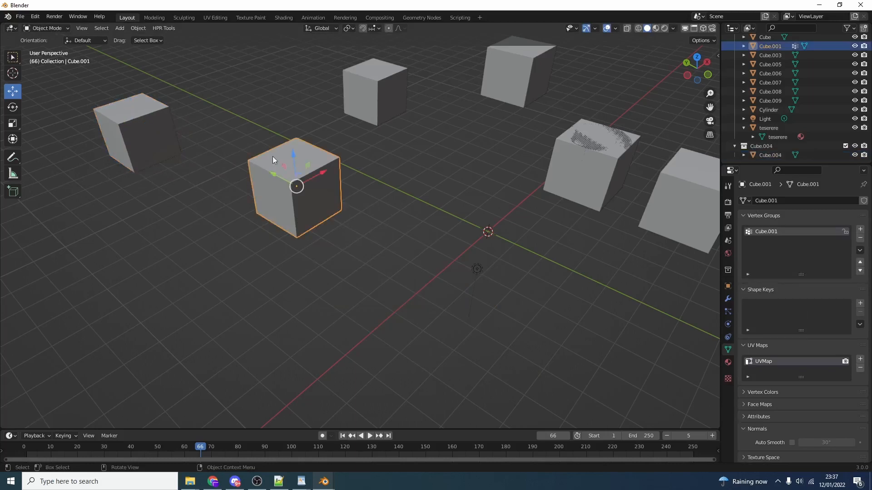
left_click(163, 28)
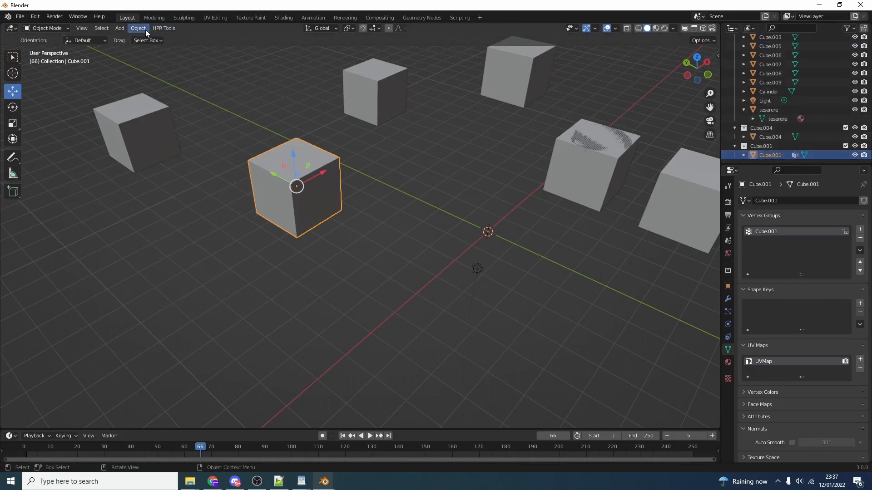
Step: Gather all lights into a Lights Collection and all meshes into a Mesh Collection
left_click(164, 28)
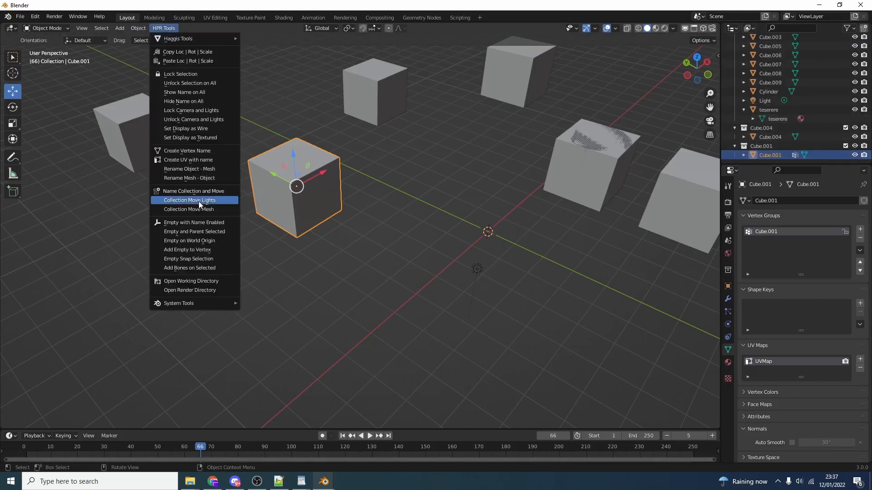
left_click(189, 200)
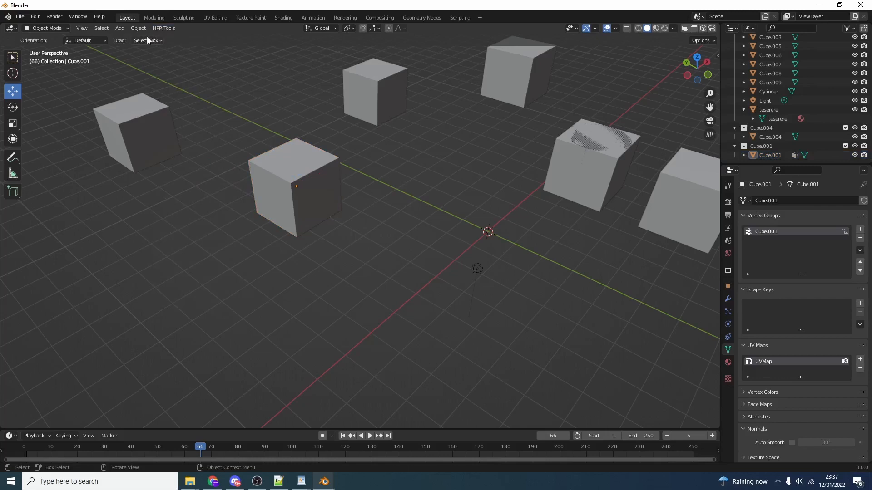
left_click(119, 28)
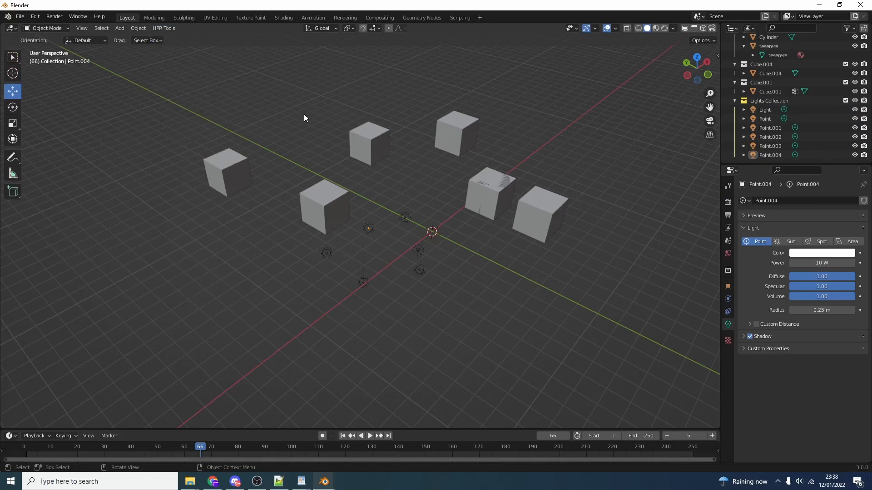
left_click(163, 28)
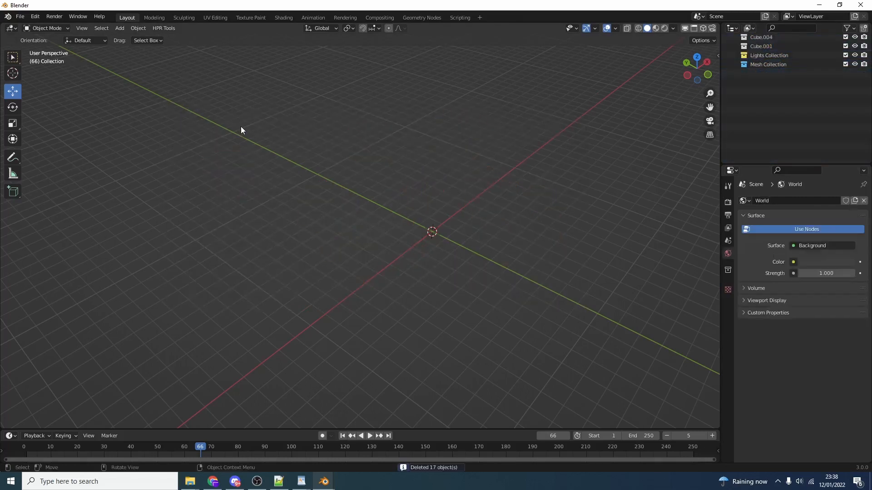
Step: Add a new cube and rename its mesh data to match the object name Cube
left_click(119, 28)
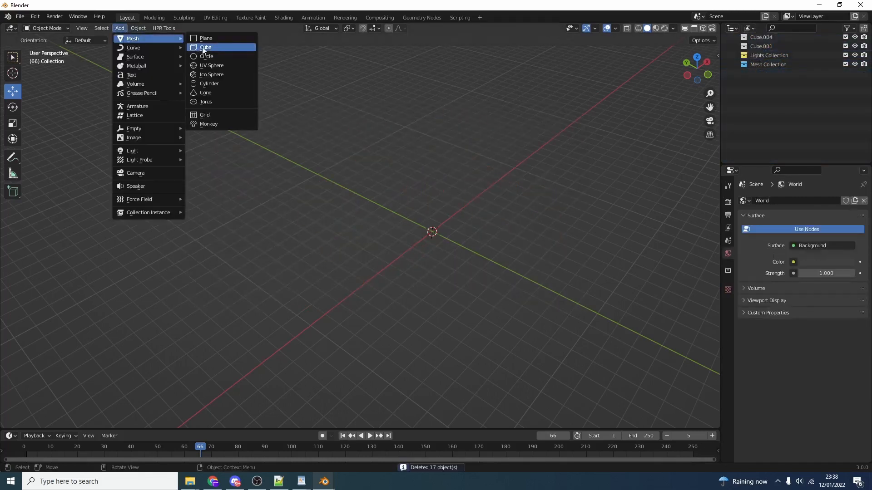
left_click(206, 48)
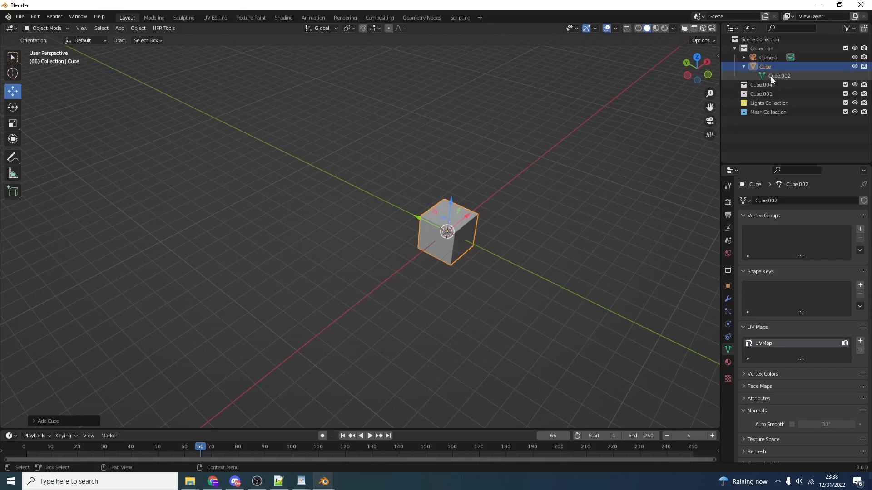
left_click(163, 28)
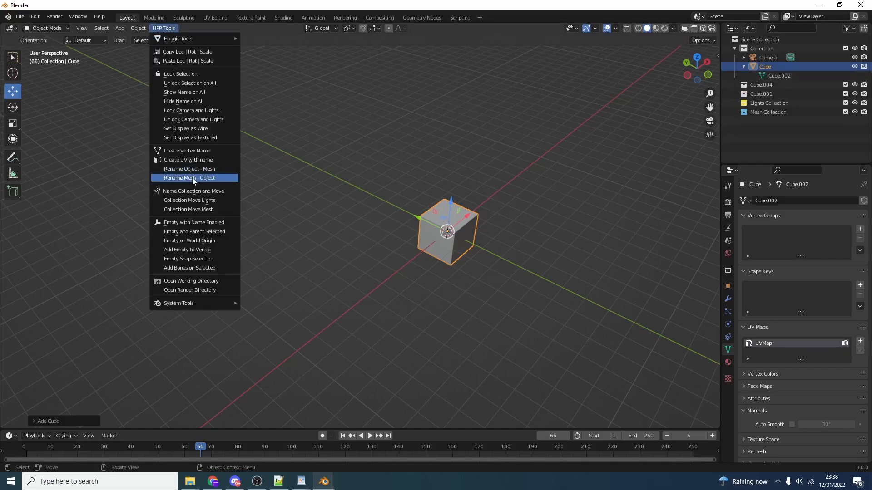
left_click(189, 178)
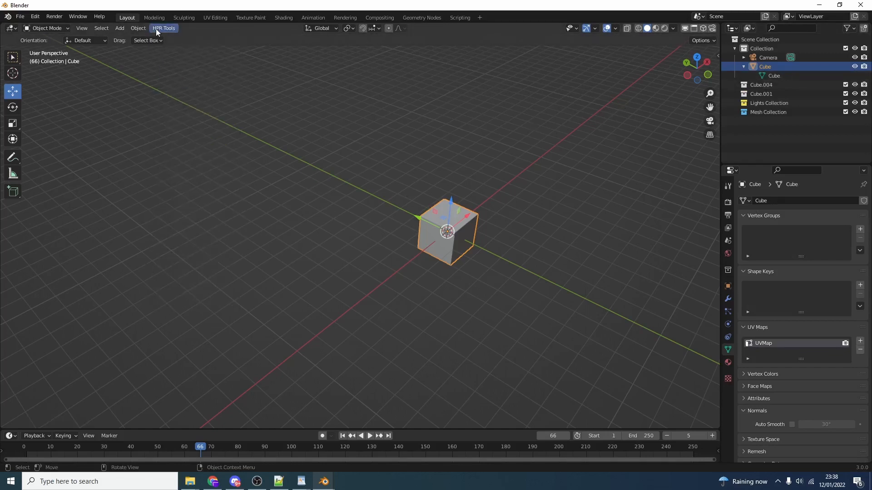
left_click(47, 29)
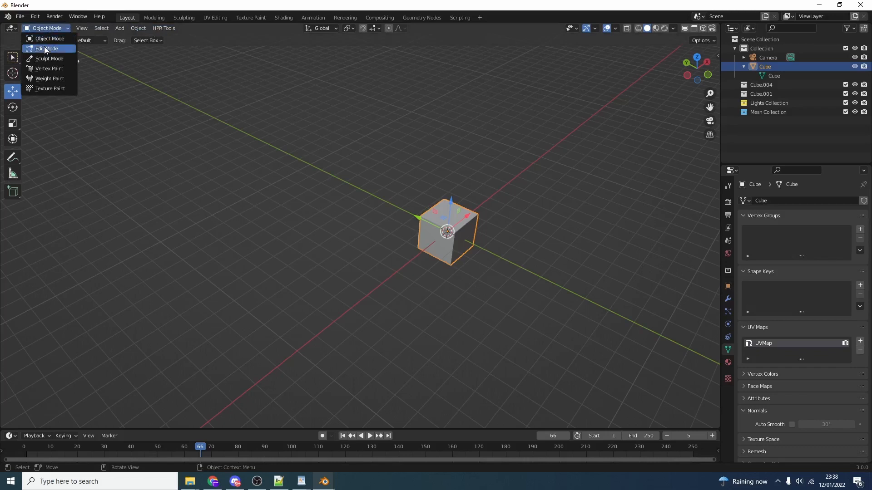
Step: Toggle the cube through Edit Mode, create empties at its four corners, and select them
left_click(46, 48)
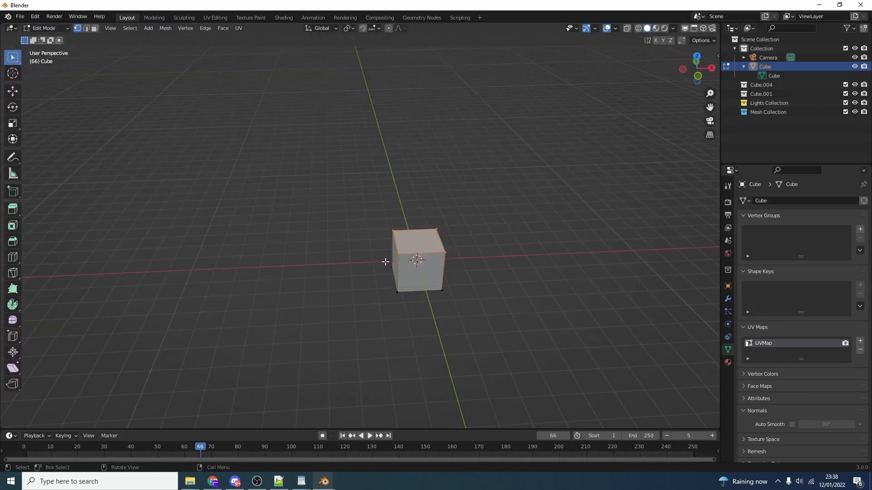
left_click(43, 28)
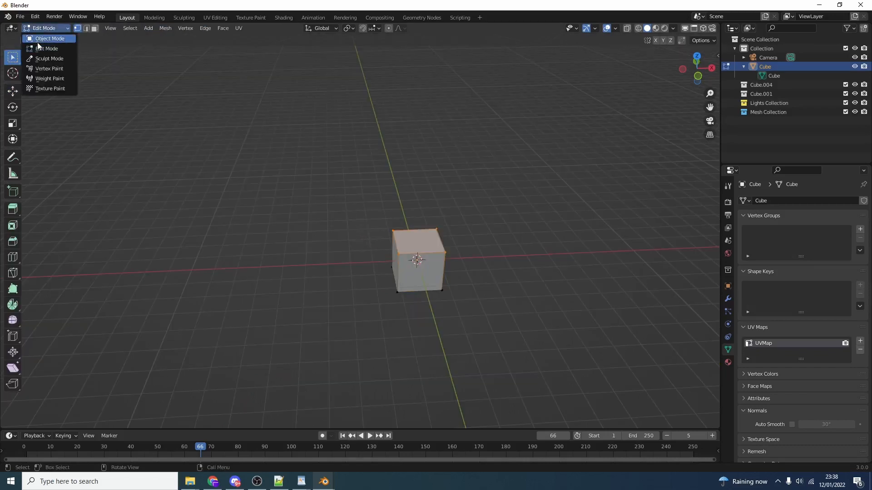
left_click(164, 28)
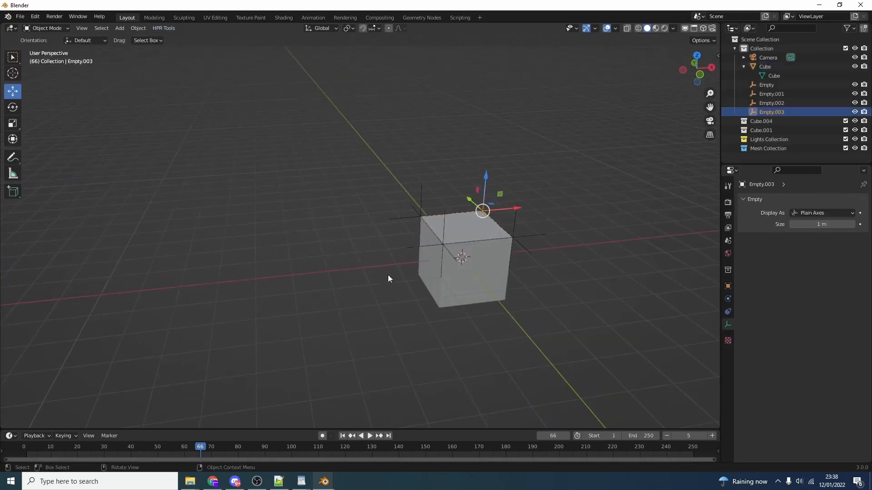
mouse_move(453, 277)
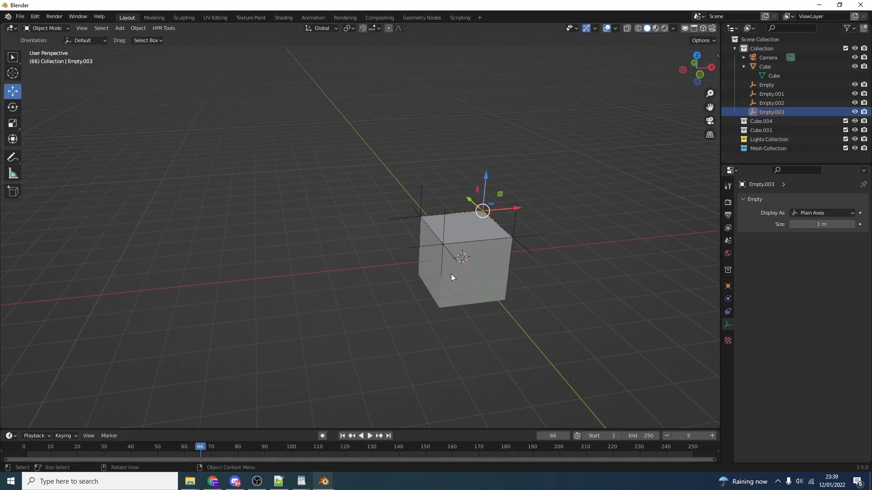
left_click(467, 272)
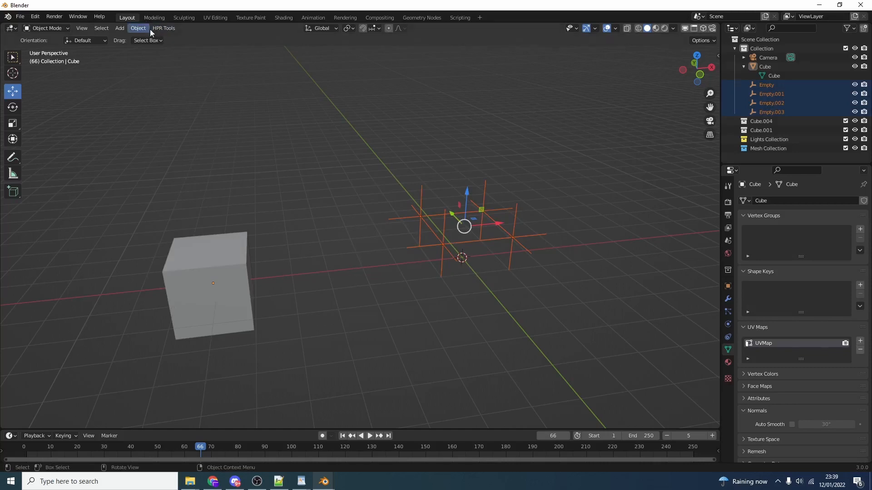
Step: Add a bone armature on each of the two empties via HPR Tools Add Bones on Selected
left_click(162, 28)
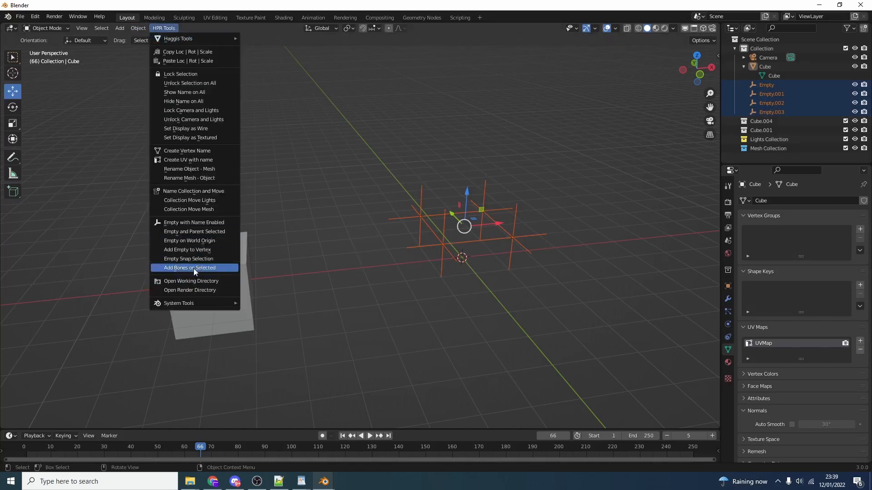
left_click(189, 267)
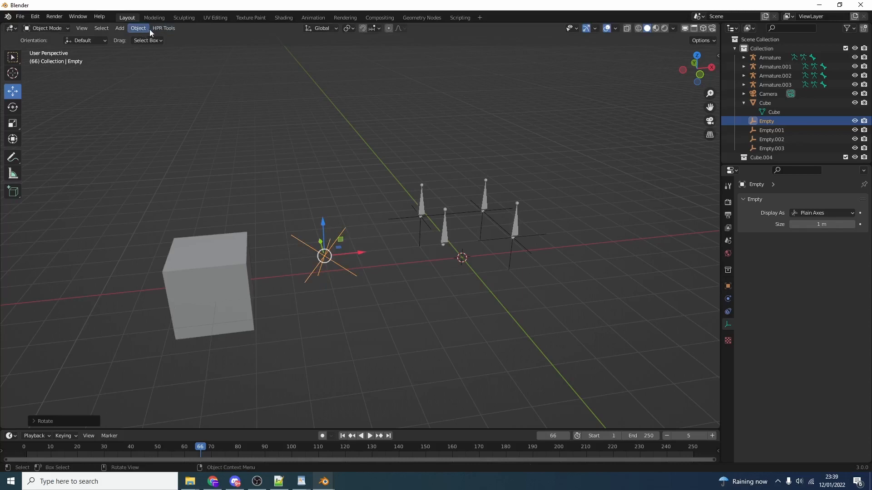
left_click(163, 28)
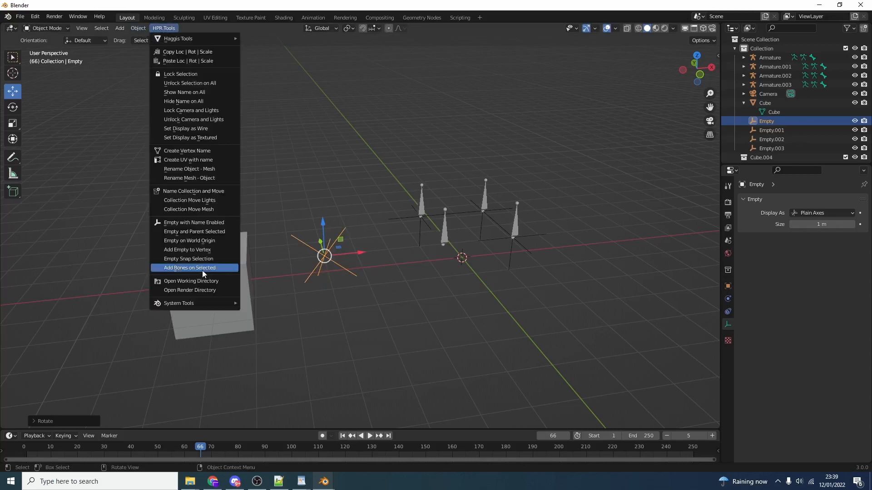
left_click(190, 267)
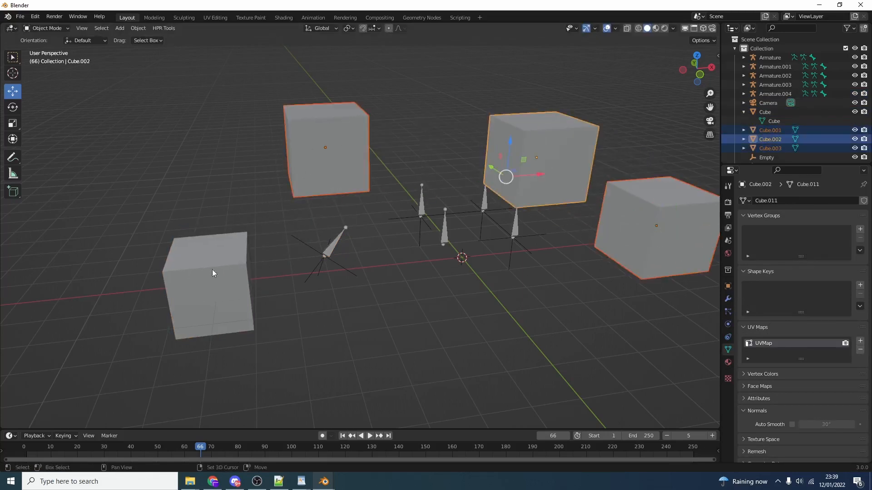
Step: Add bones on the three selected cubes the same way
left_click(163, 28)
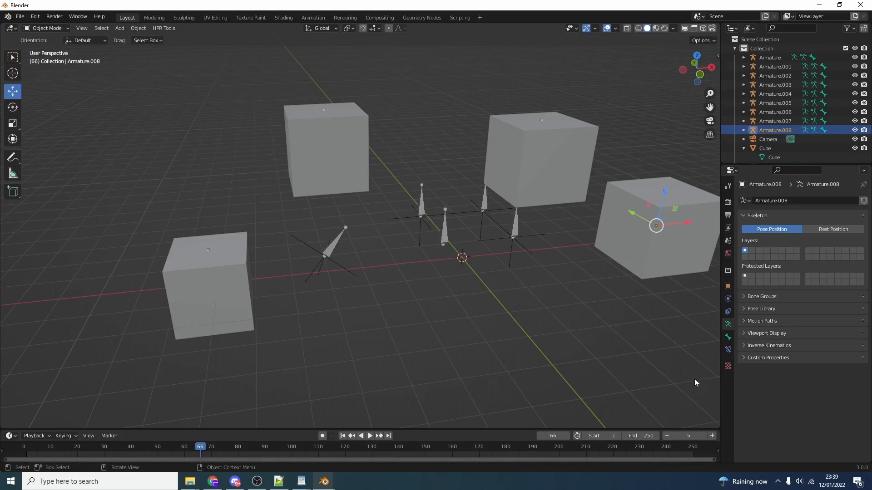
key("a")
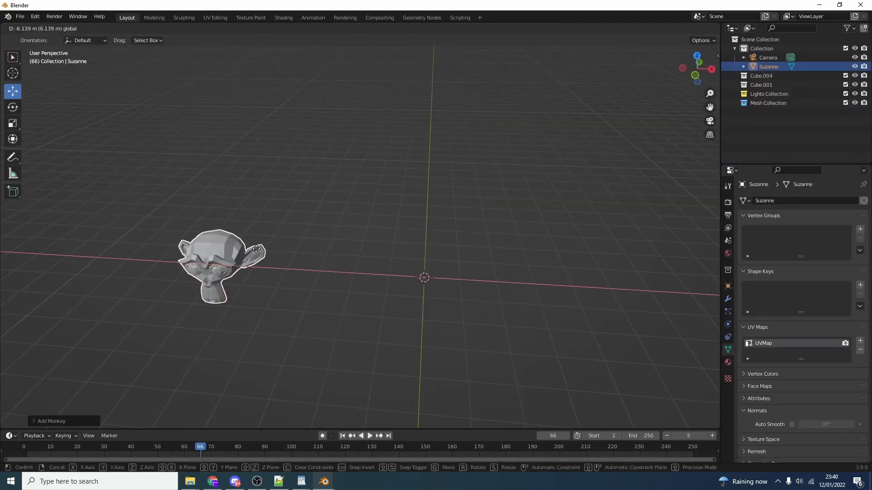
Step: Parent Suzanne to a new empty HPR_Empty_Suzanne with Empty and Parent Selected
left_click(163, 29)
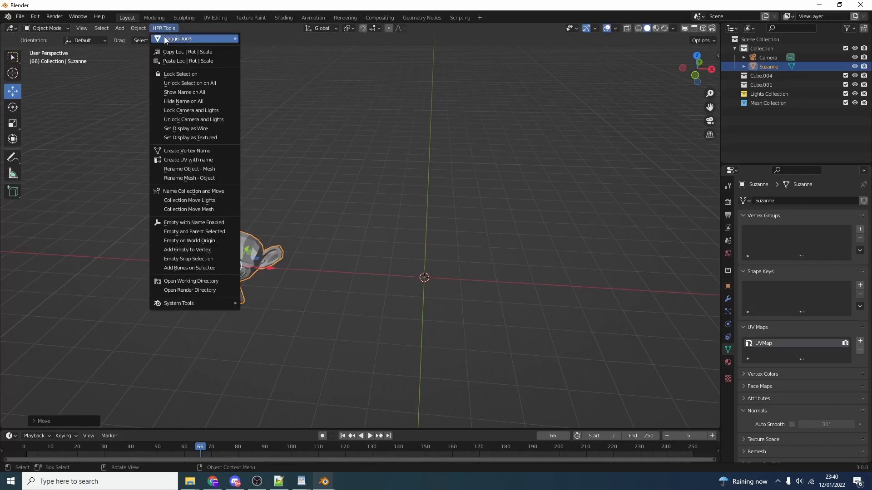
mouse_move(203, 233)
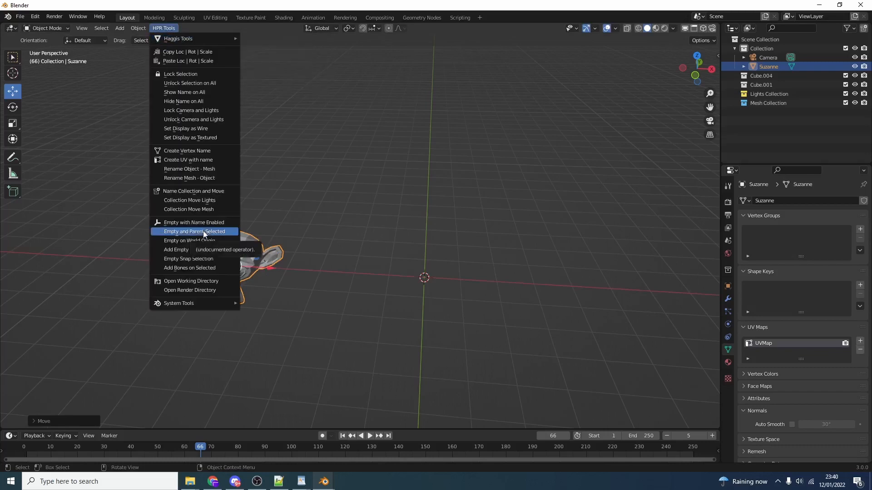
left_click(194, 231)
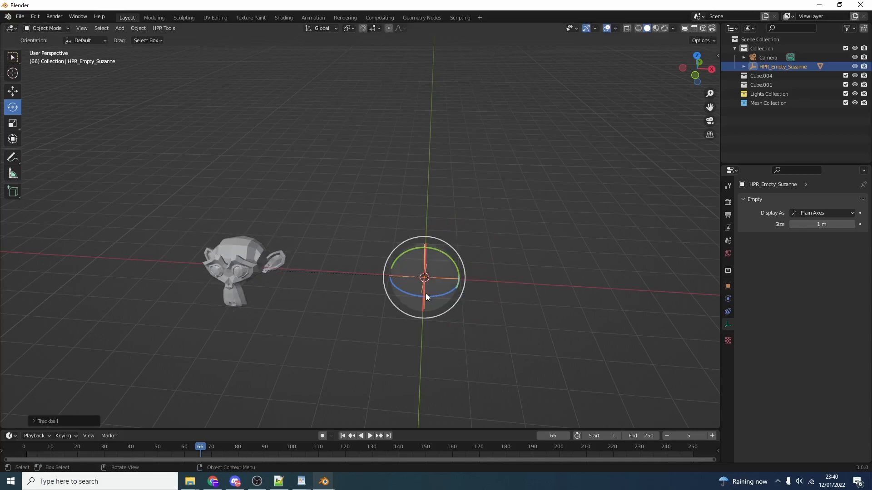
mouse_move(425, 298)
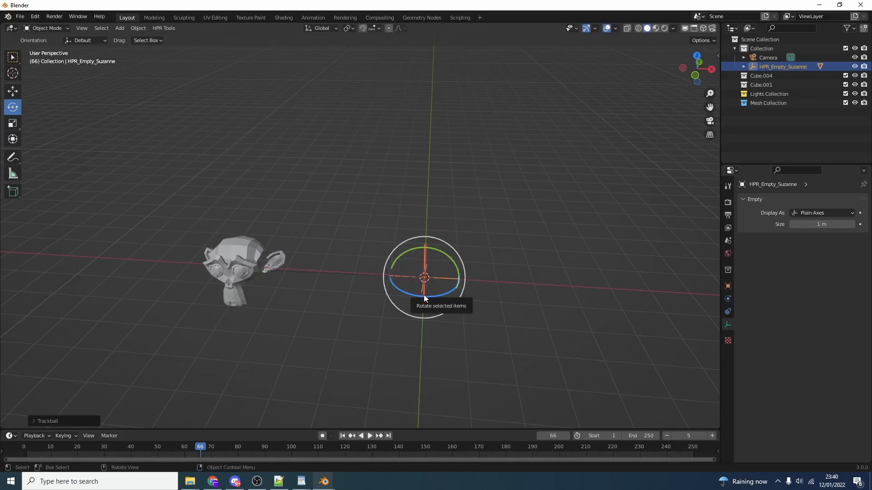
Step: Add a second empty, HPR Empty, at the origin with its name displayed
left_click(164, 28)
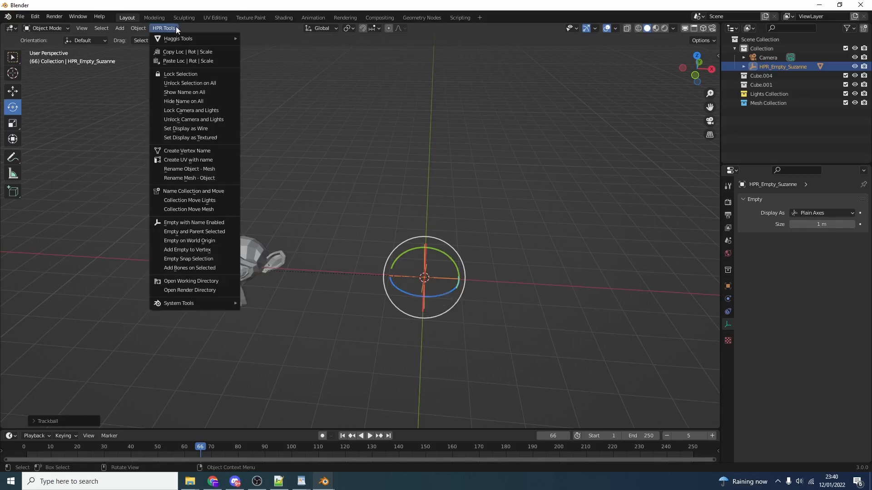
mouse_move(194, 223)
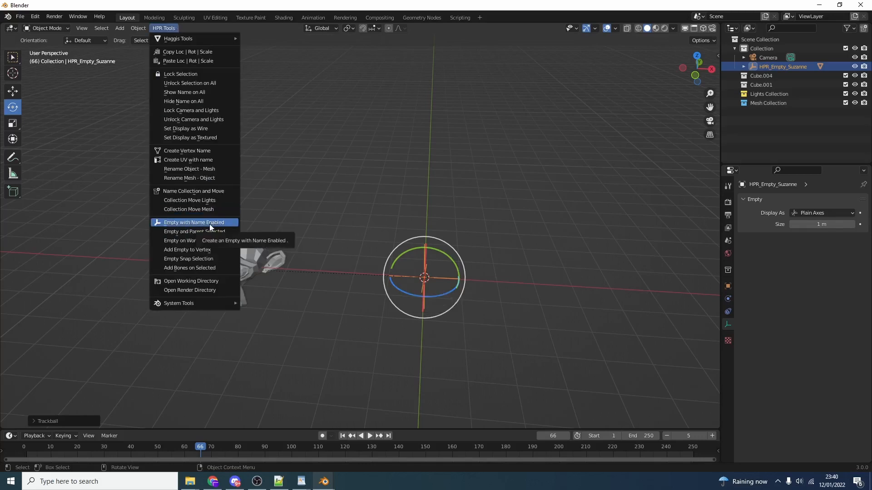
left_click(195, 221)
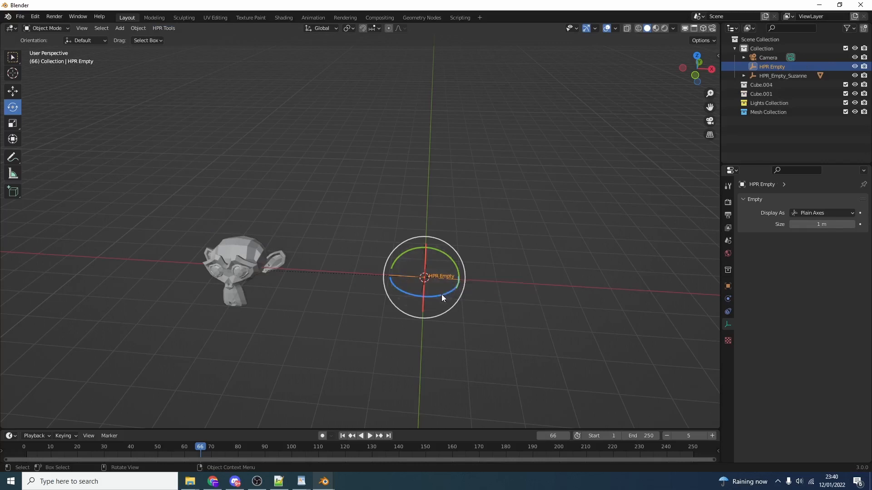
mouse_move(423, 302)
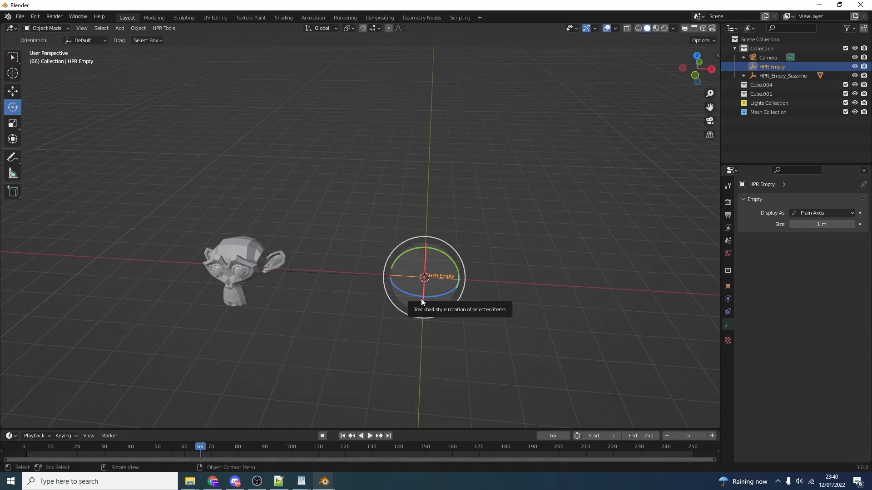
mouse_move(134, 70)
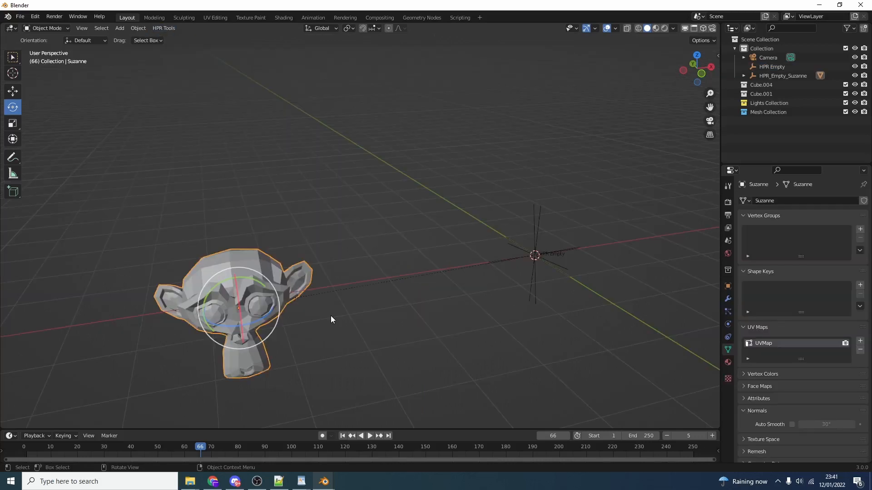
mouse_move(273, 288)
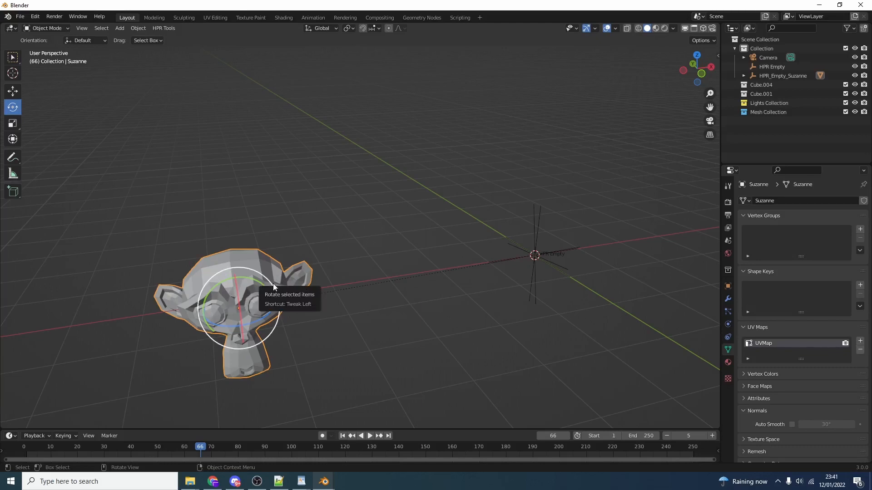
Step: Add a plain empty named Empty snapped to Suzanne's position from the HPR Tools commands
left_click(163, 28)
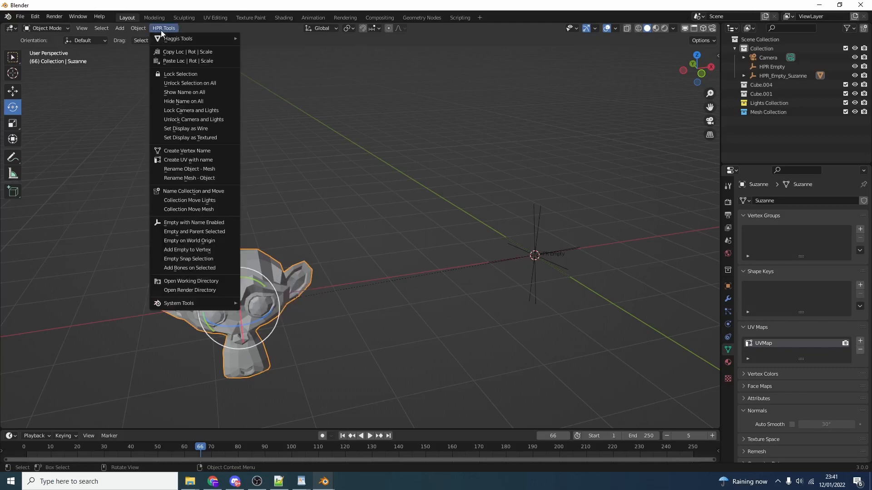
mouse_move(194, 258)
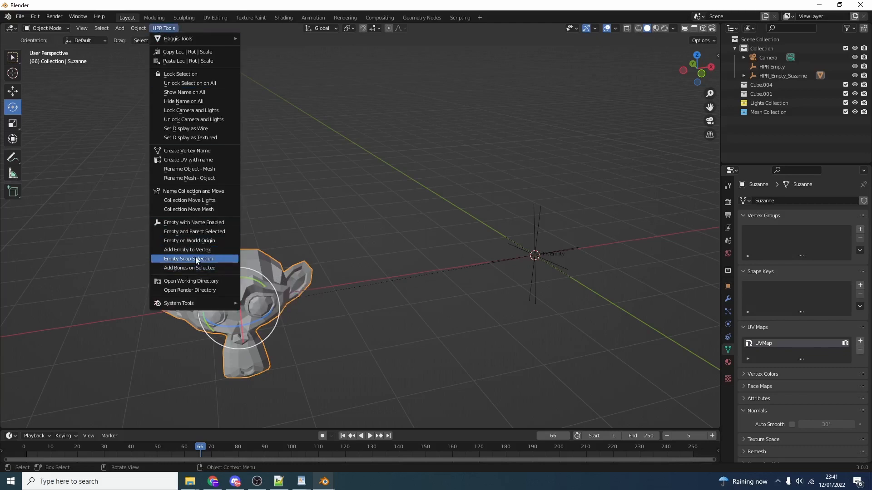
left_click(188, 259)
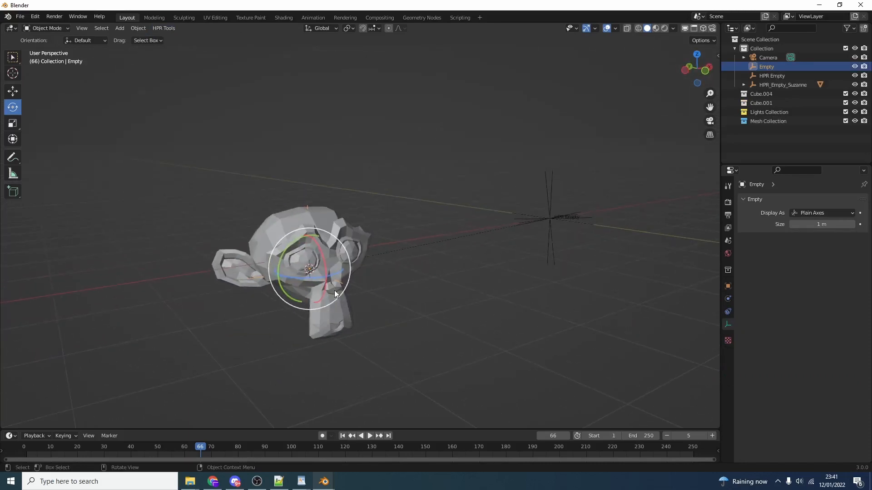
left_click(162, 28)
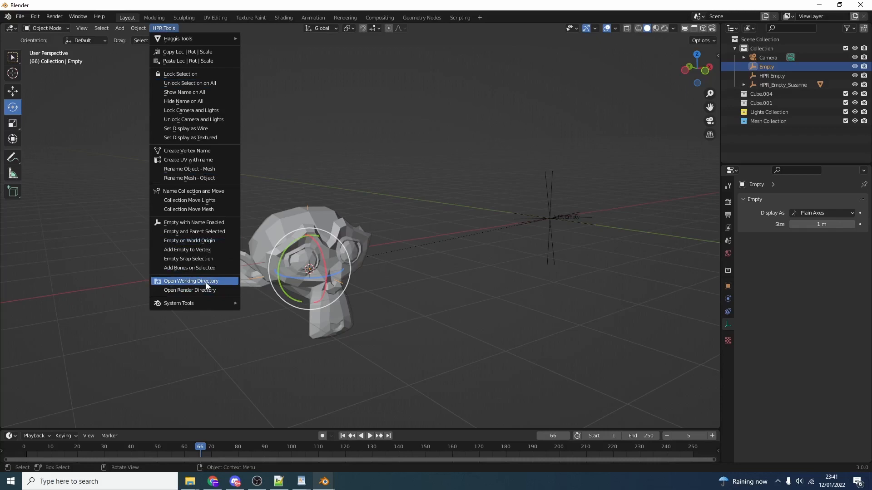
Step: Save the scene as untitled.blend on the Desktop after viewing the install folder
left_click(192, 280)
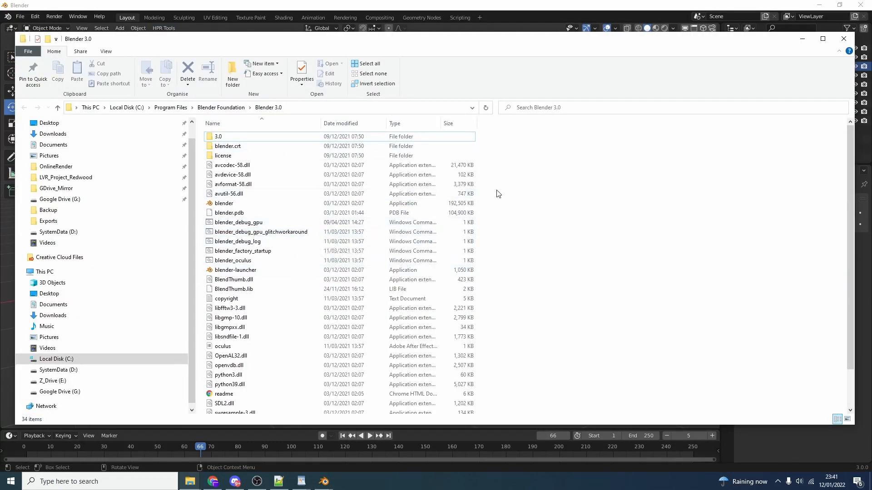
left_click(19, 17)
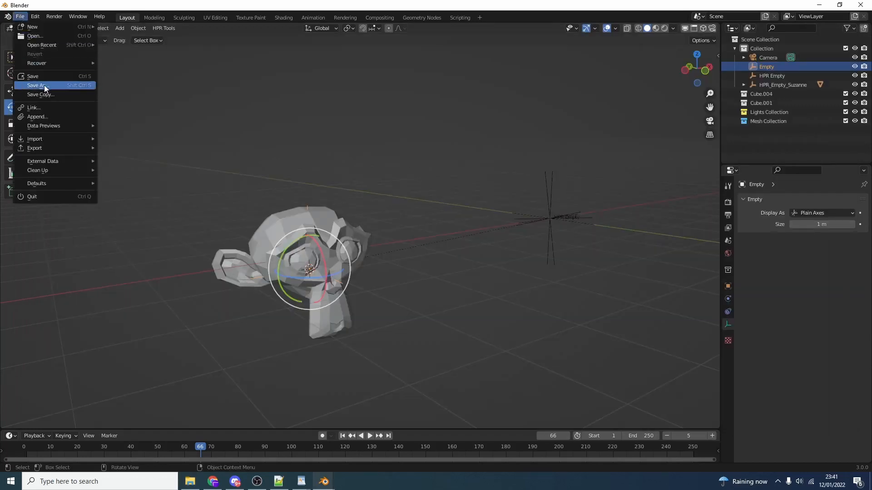
left_click(36, 85)
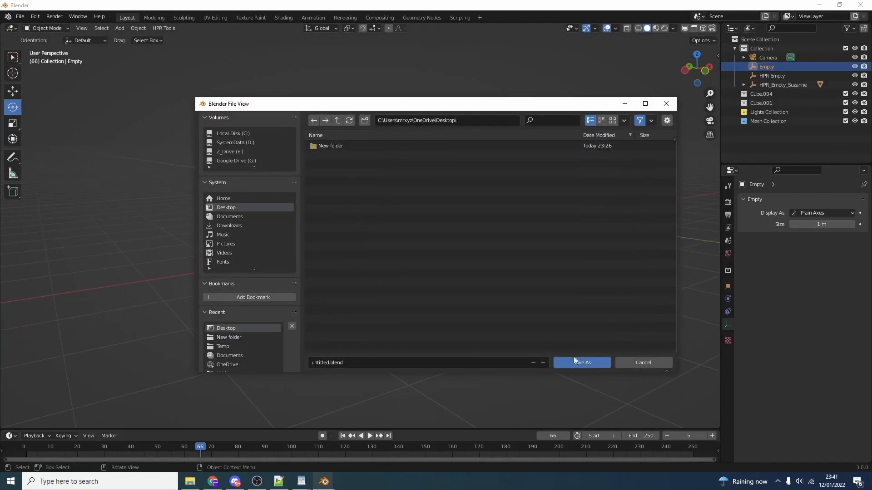
left_click(581, 362)
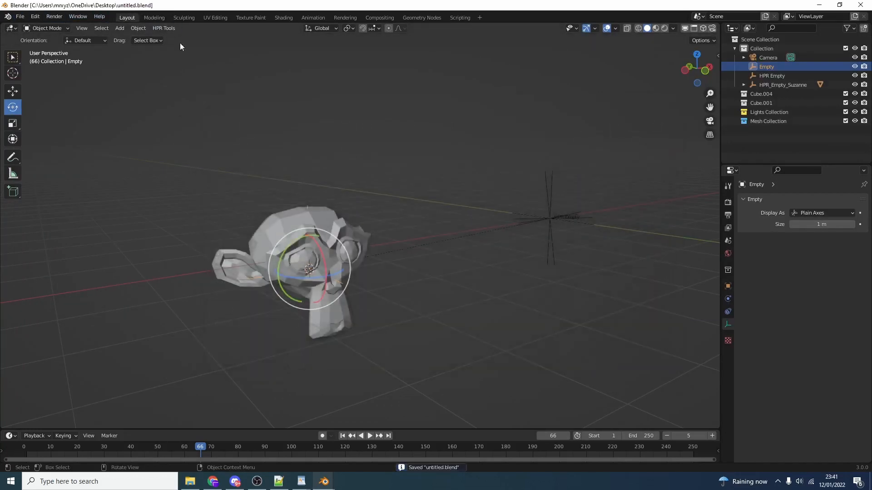
Step: Reopen the working directory, now the Desktop, from HPR Tools
left_click(164, 28)
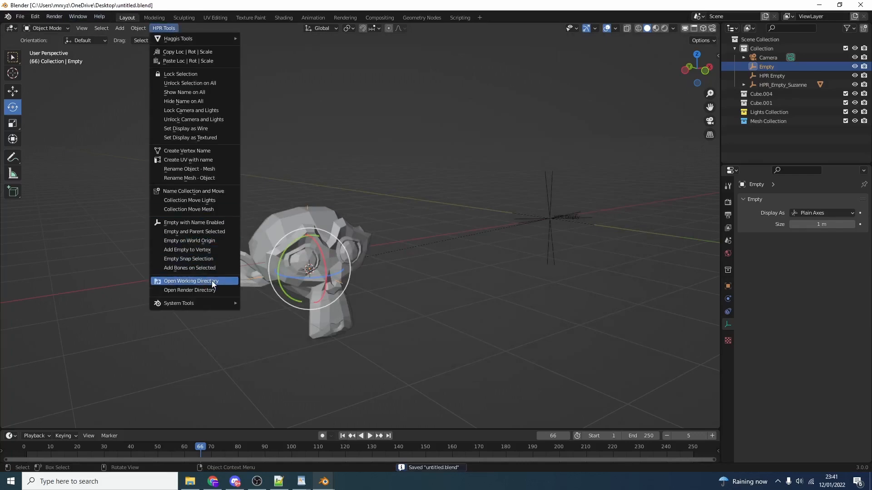
left_click(191, 281)
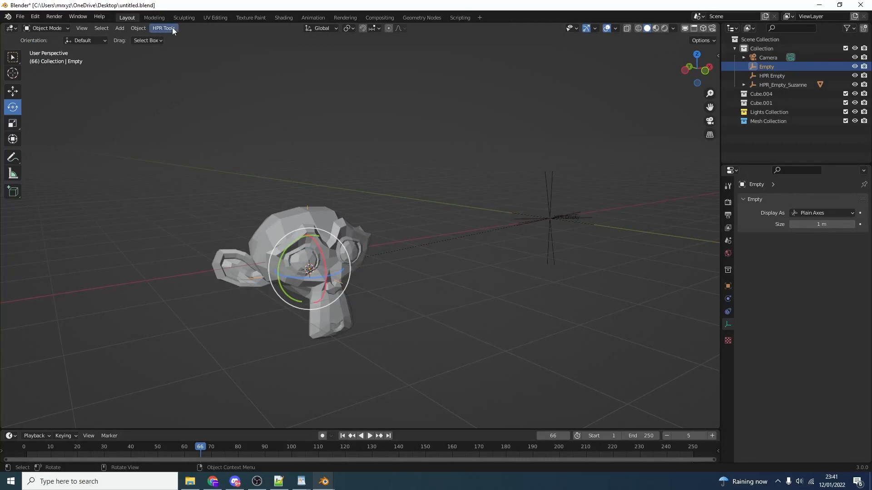
Step: Show the render output settings with the output path pointing to the Desktop
left_click(163, 28)
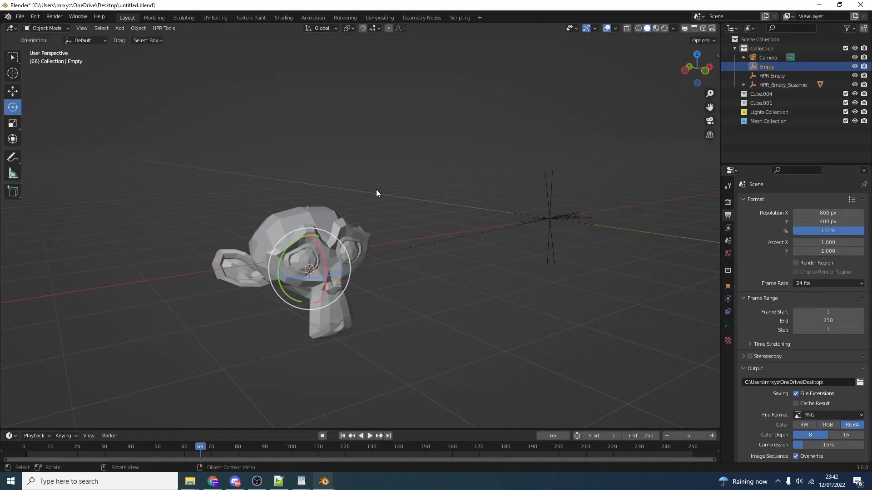
left_click(163, 29)
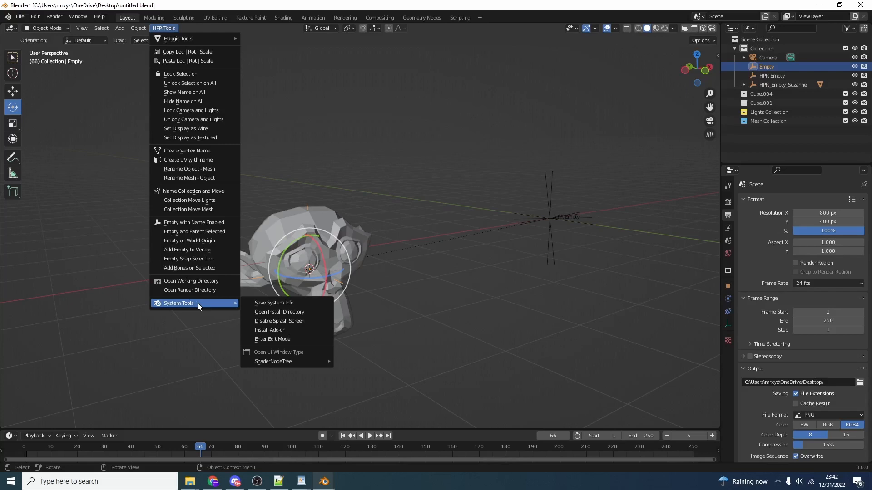
mouse_move(211, 309)
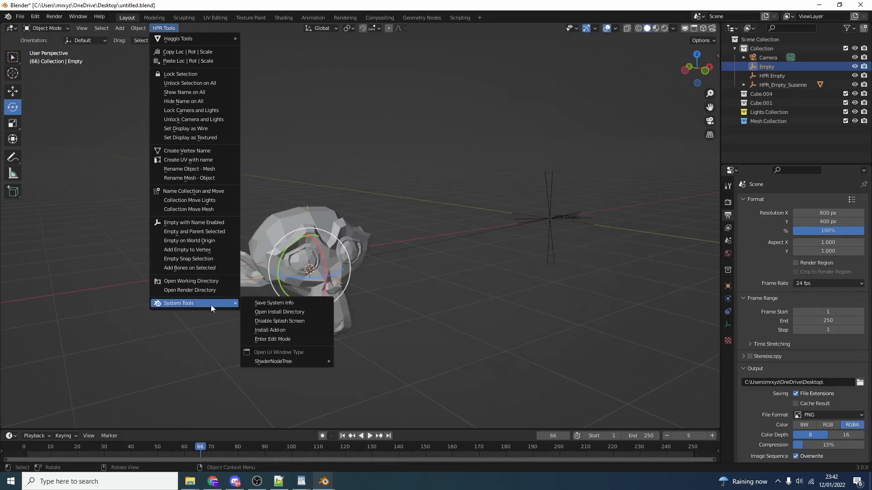
mouse_move(270, 330)
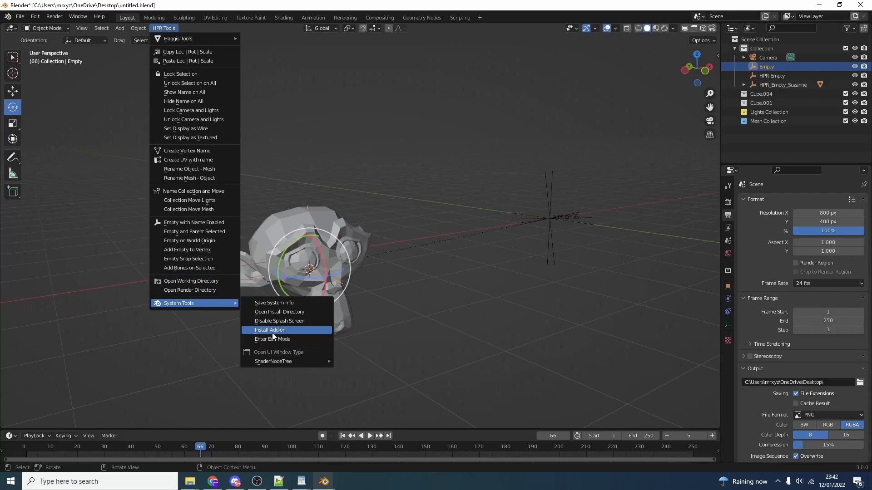
Step: Select the Suzanne monkey head in the viewport to shift it left
left_click(270, 329)
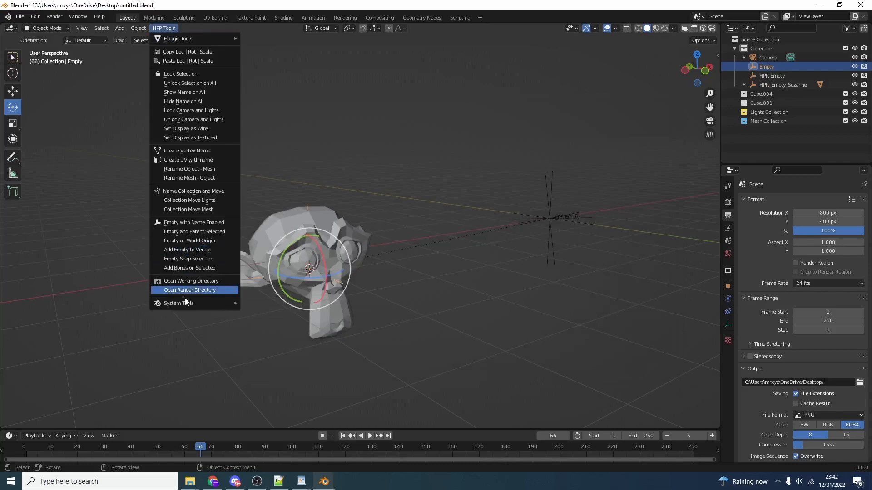
mouse_move(179, 303)
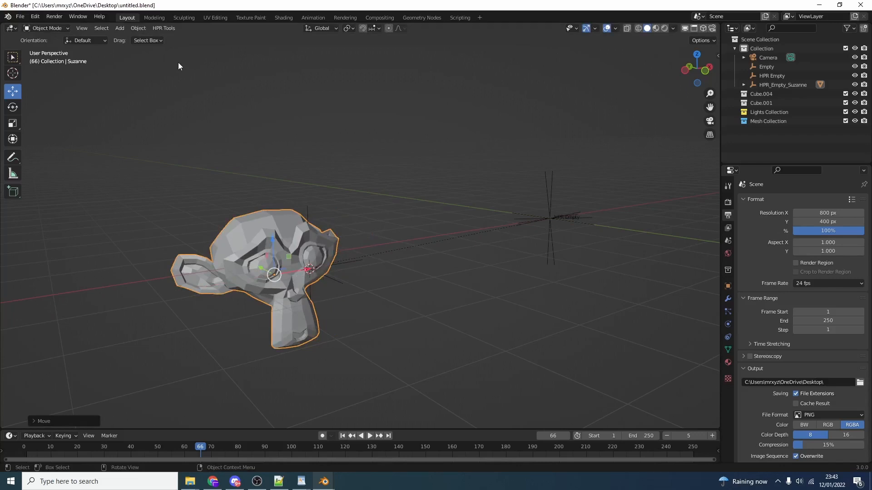
Step: Add a default cube, clear the scene, then add a fresh cube at the origin
left_click(119, 28)
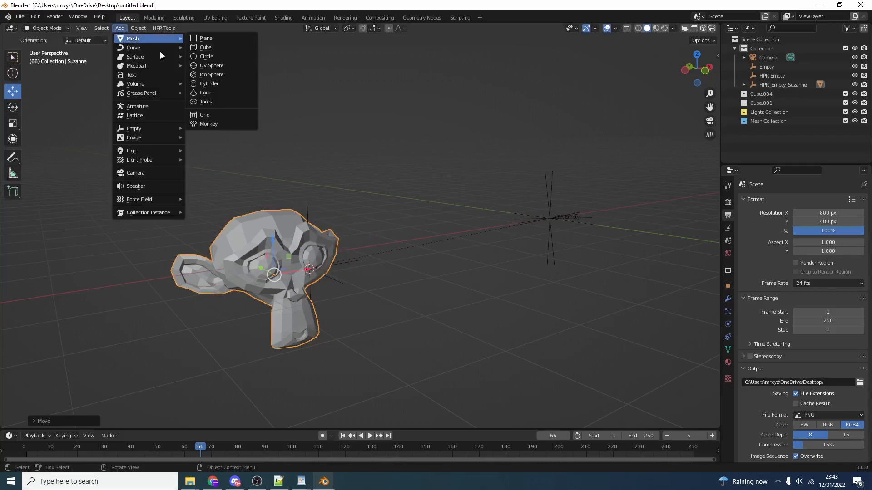
left_click(206, 48)
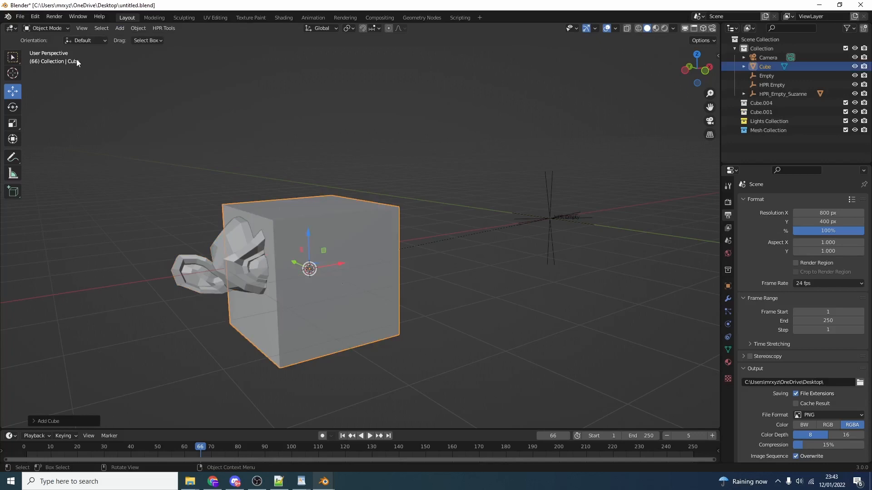
mouse_move(299, 284)
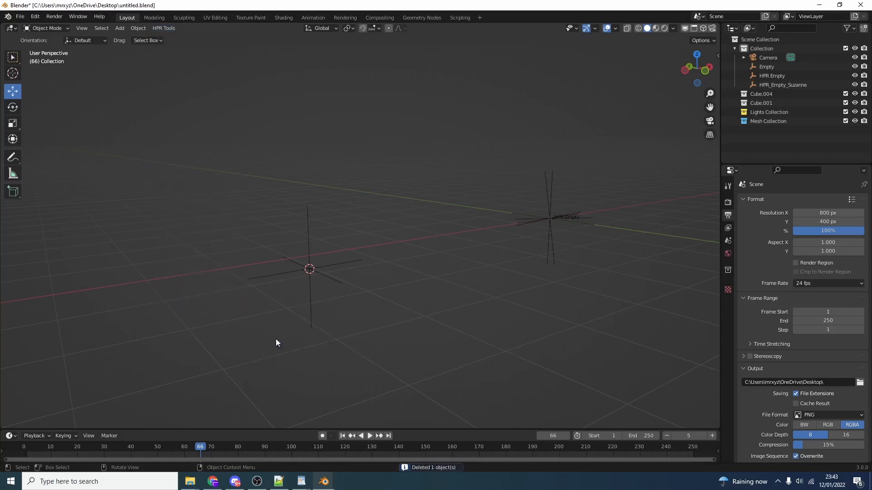
left_click(119, 29)
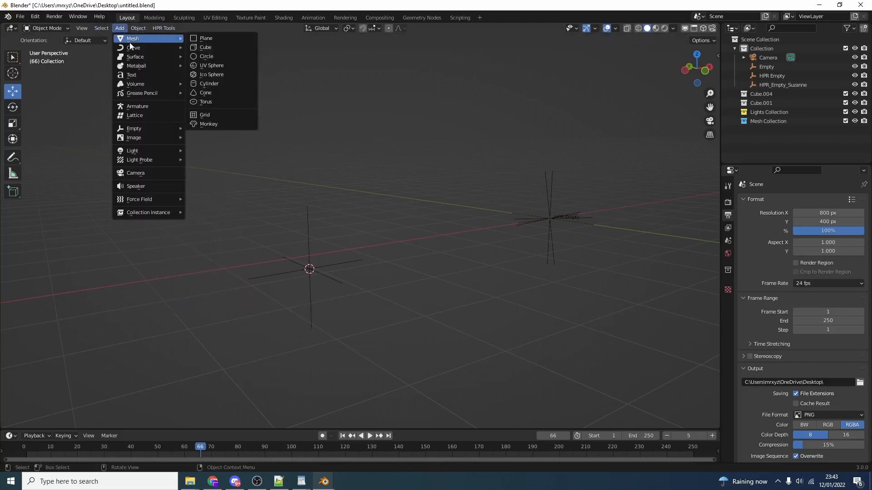
left_click(206, 48)
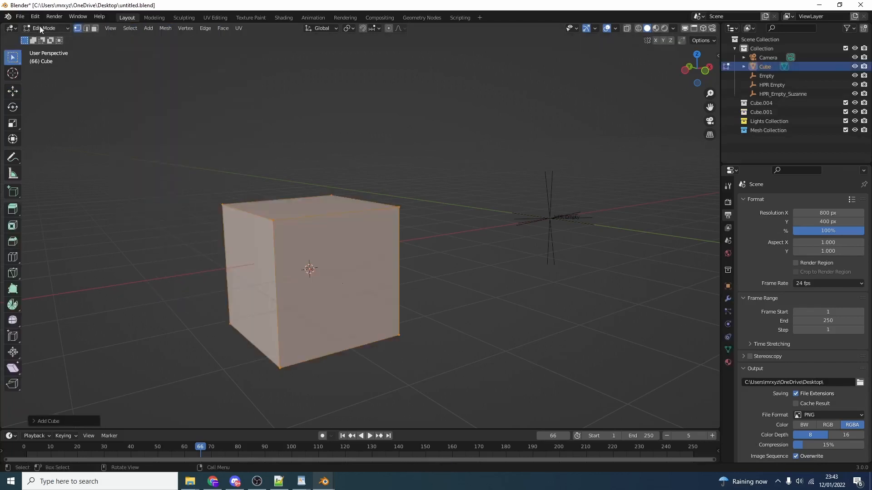
Step: Return the new cube to Object Mode and bring up the HPR Tools commands
left_click(34, 17)
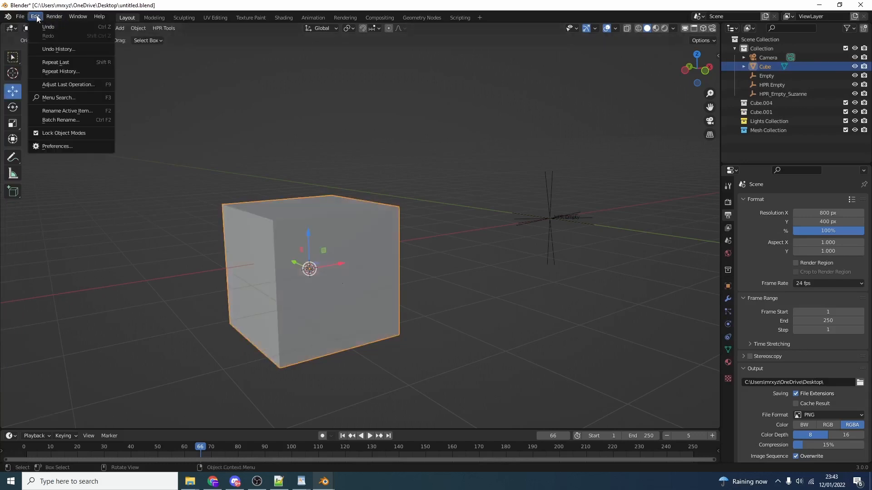
left_click(56, 145)
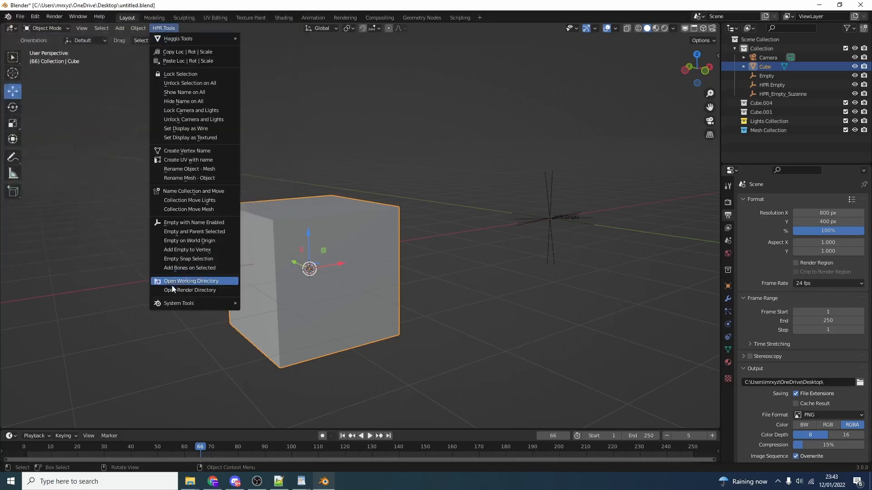
mouse_move(178, 303)
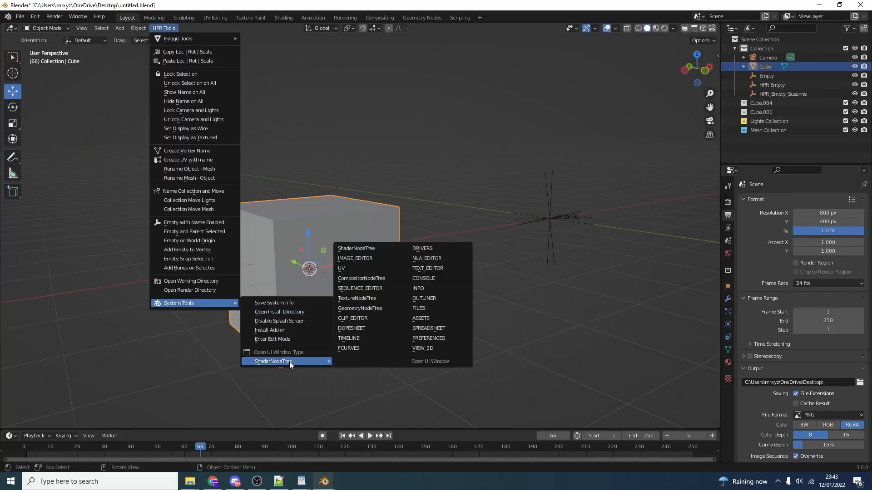
mouse_move(428, 327)
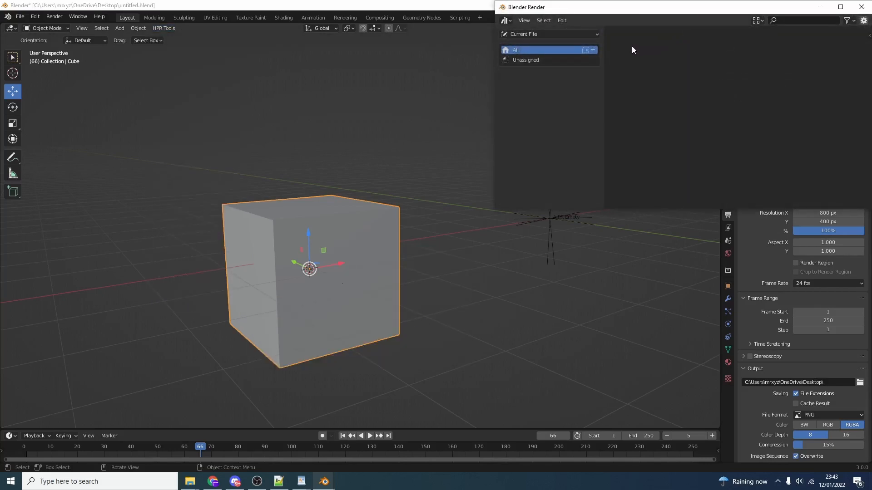
Step: Drag the separate Blender Render asset browser window to the middle of the screen
left_click_drag(526, 7, 448, 117)
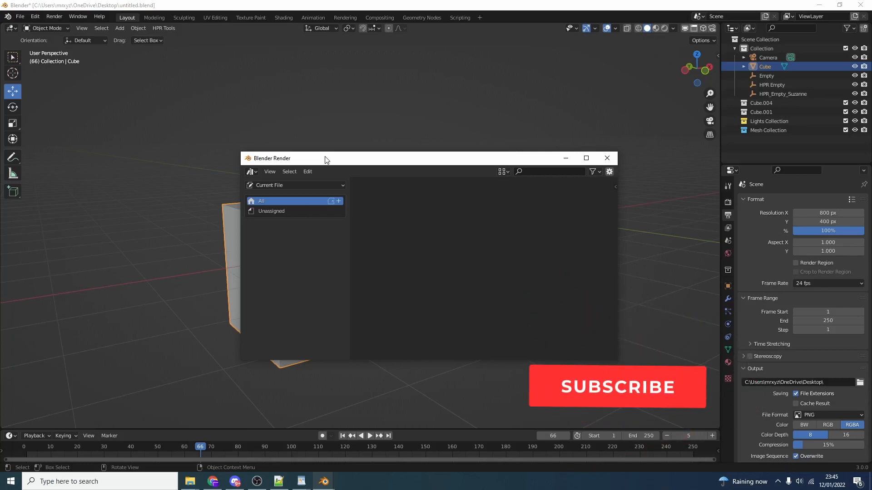
left_click(616, 387)
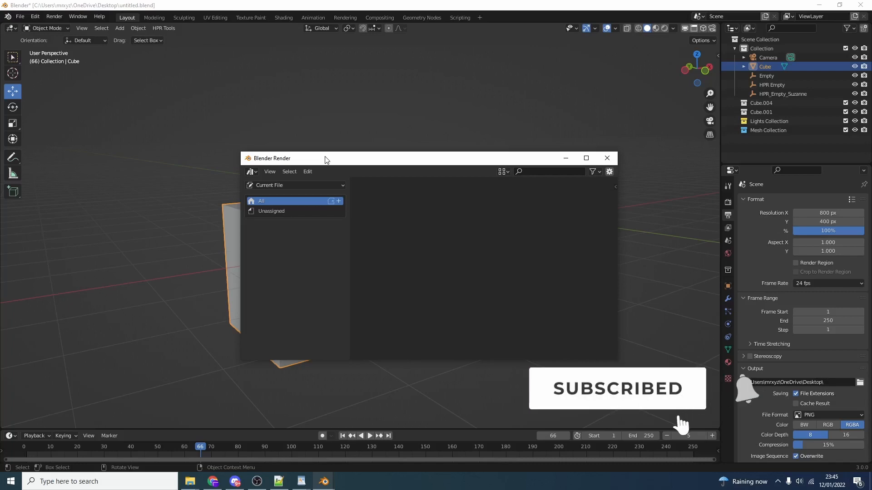